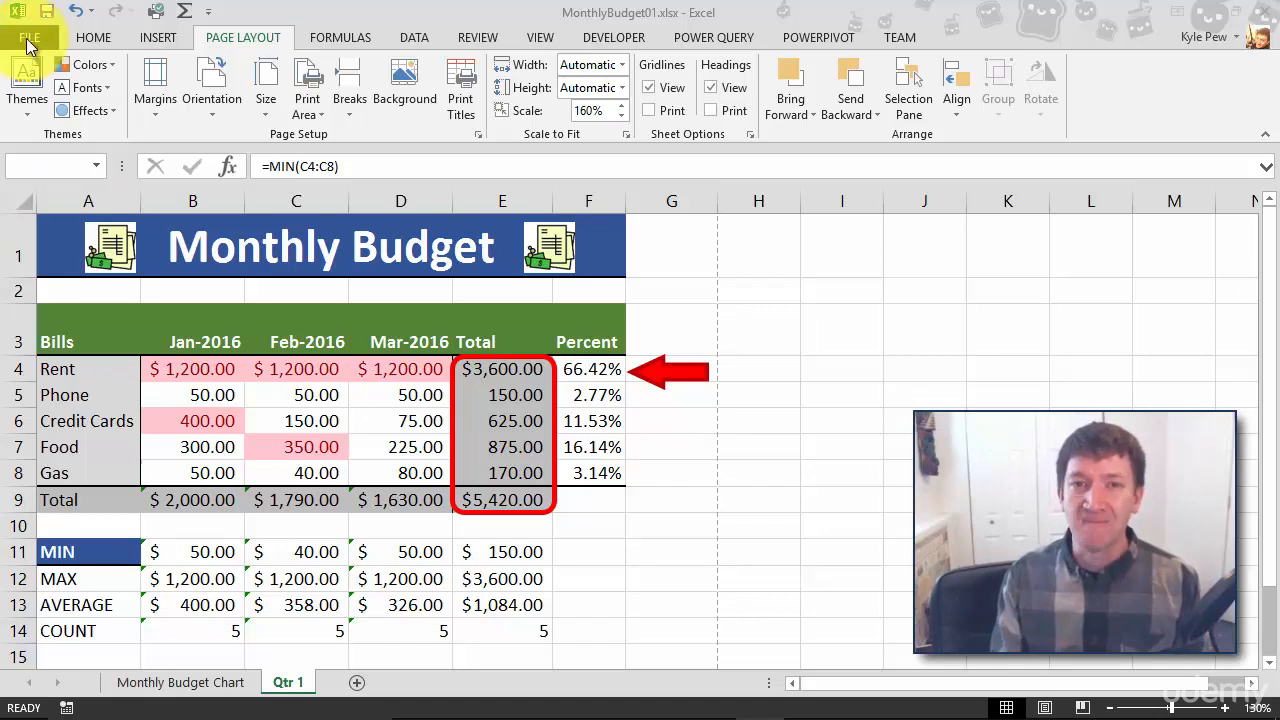
Go to File > New and scroll the featured templates down to the Monthly college budget.
click(28, 36)
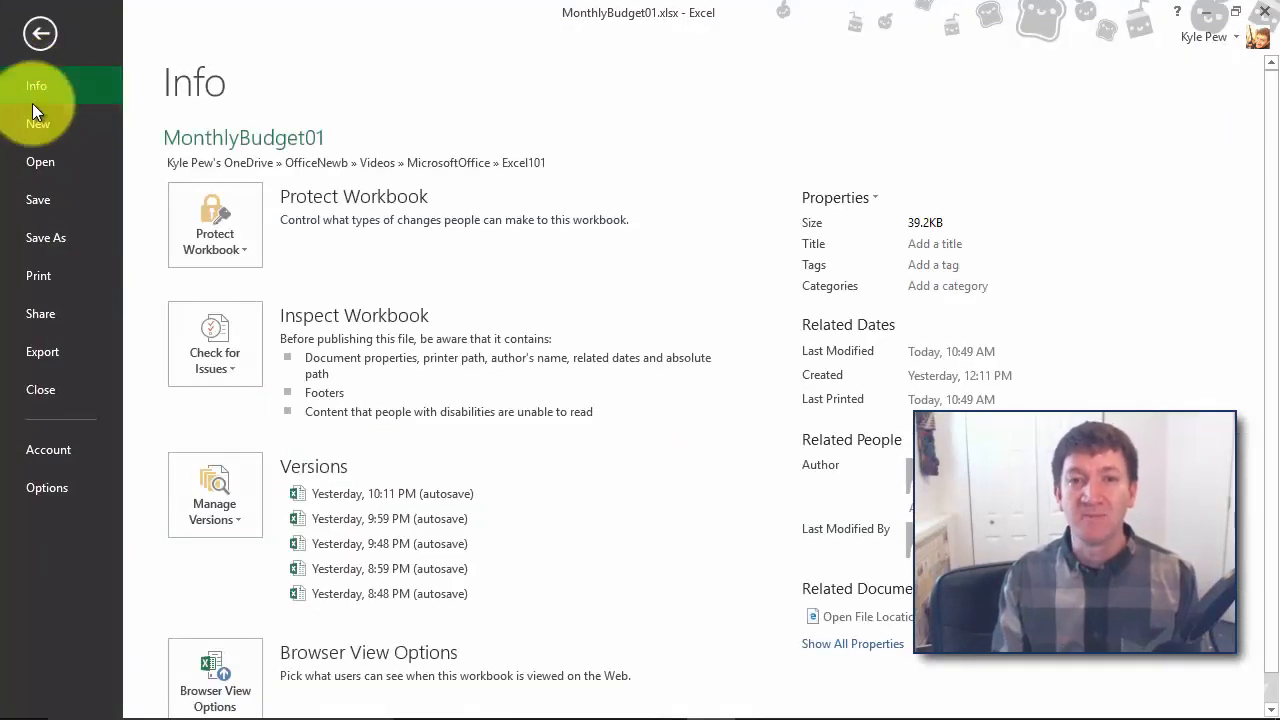
click(36, 124)
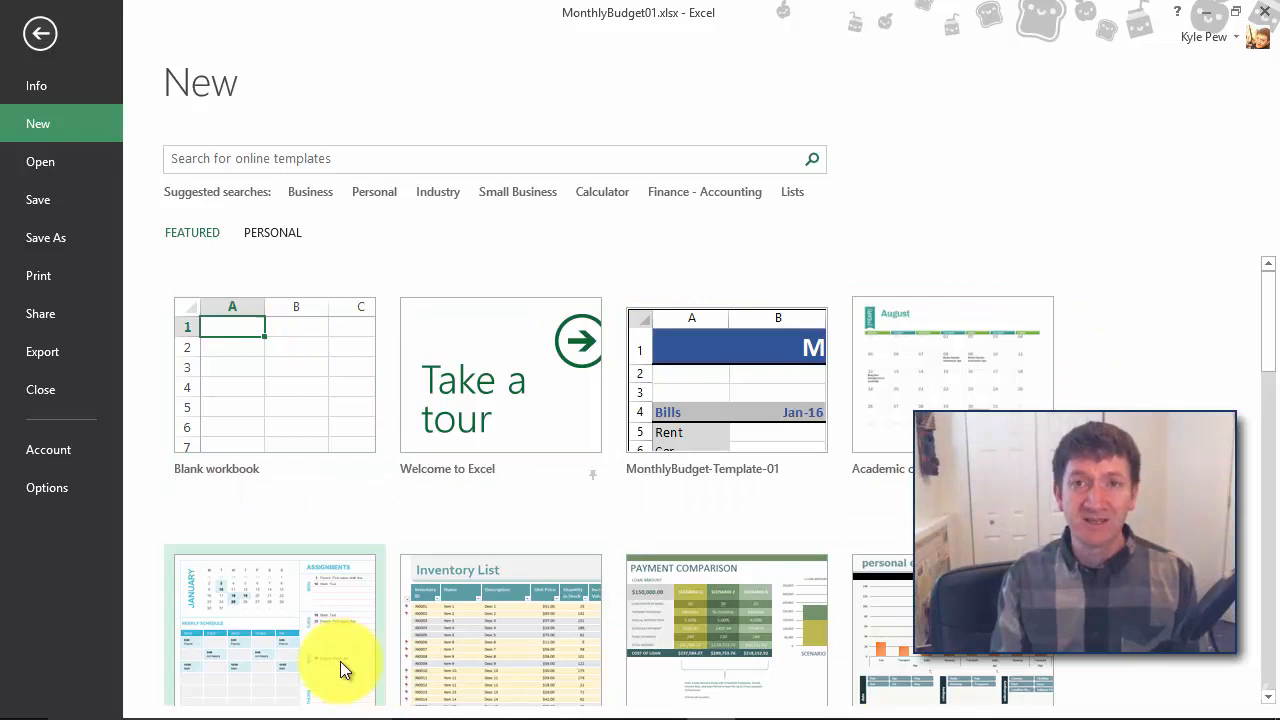
mouse_move(340, 668)
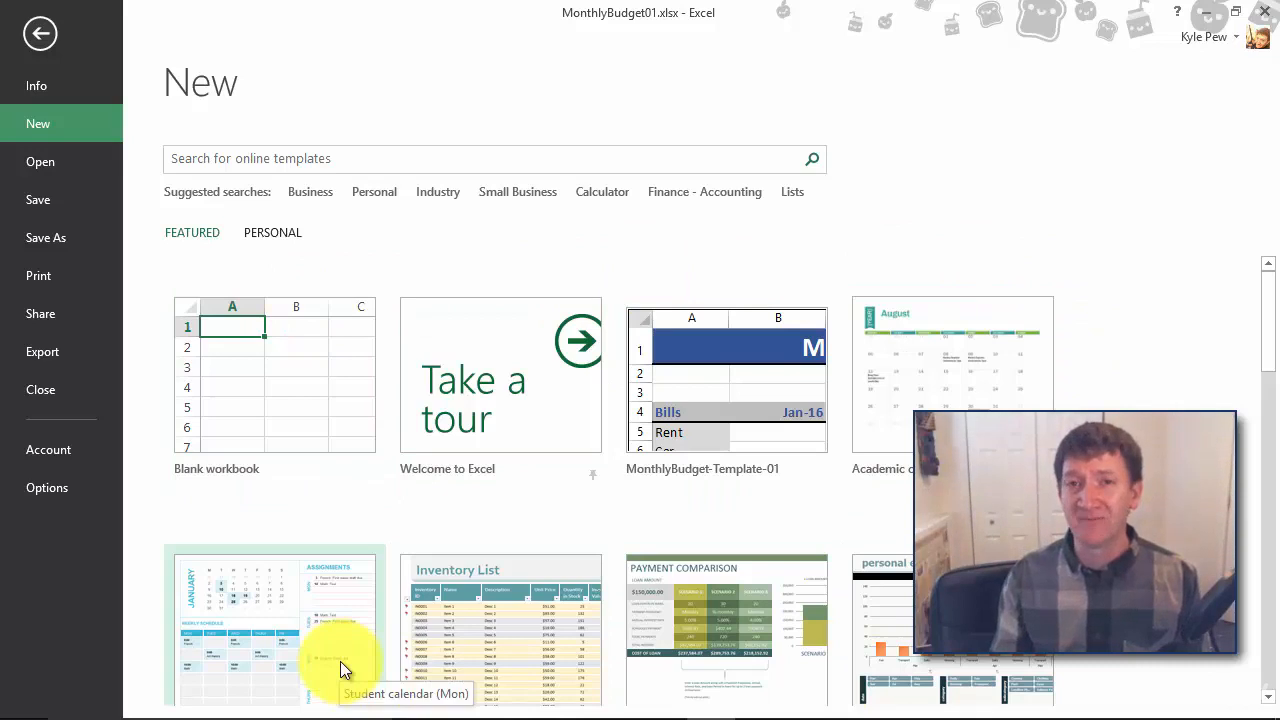
scroll(down, 3)
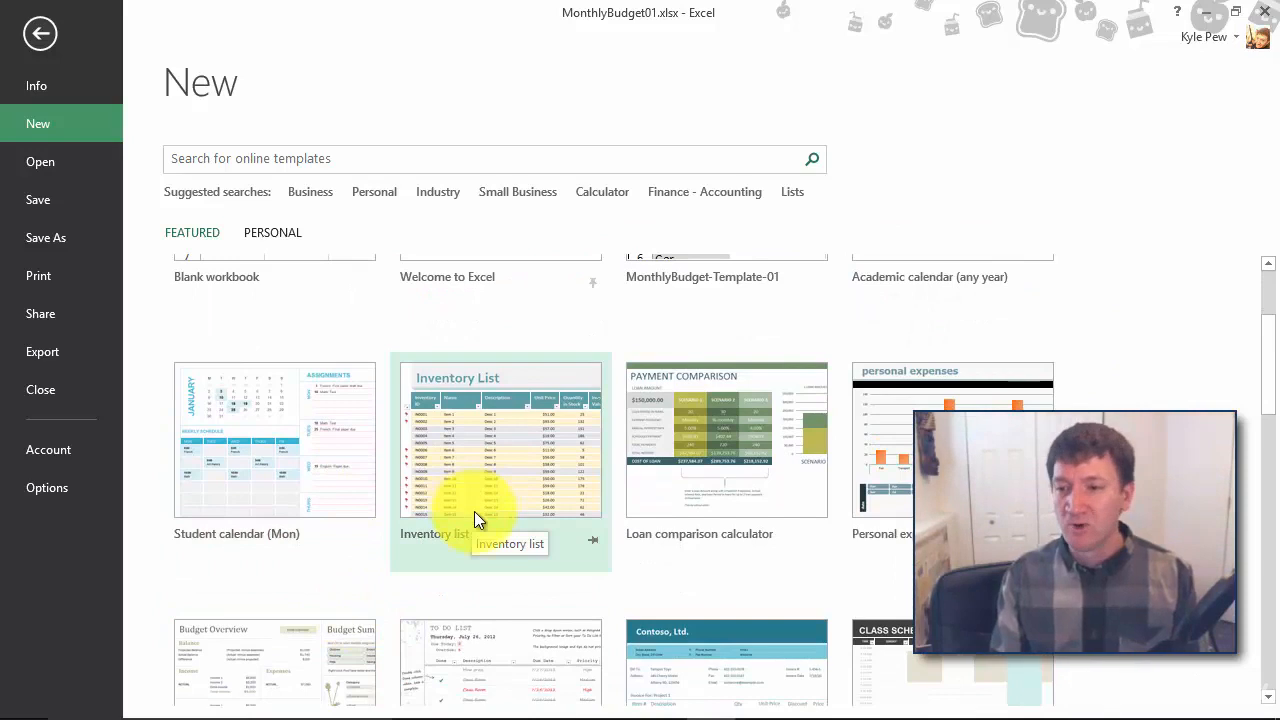
mouse_move(724, 540)
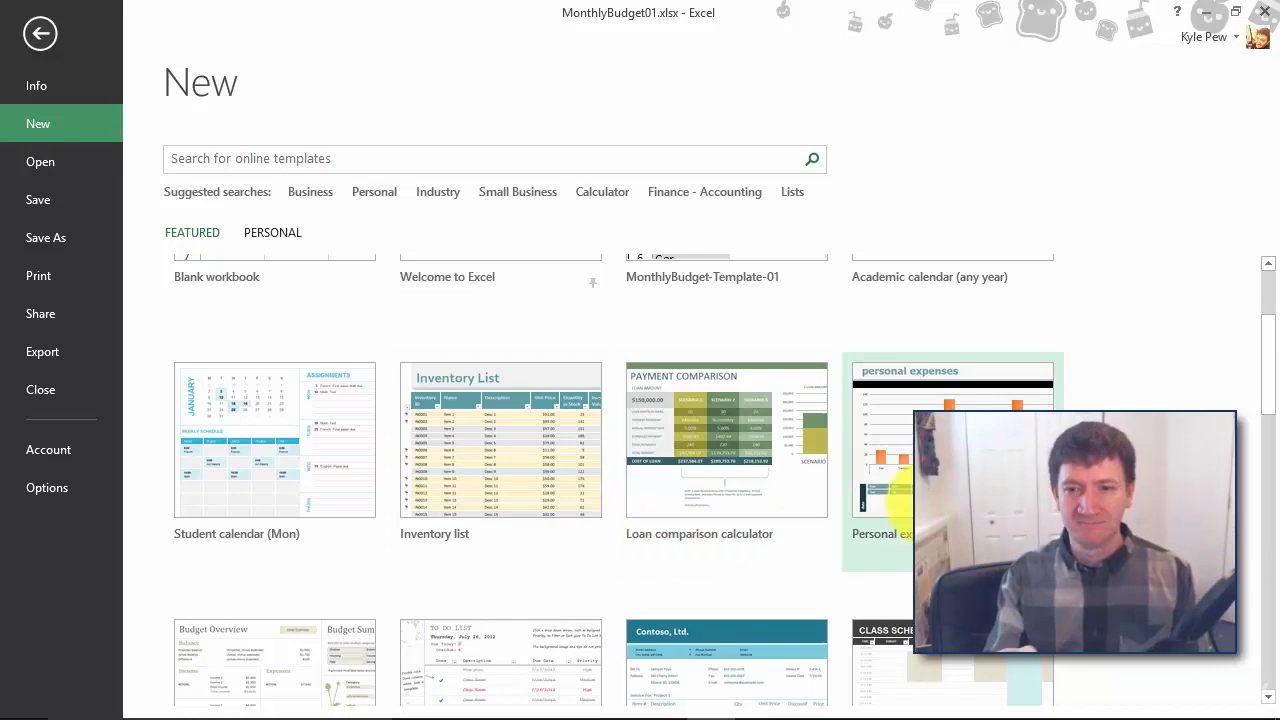
mouse_move(634, 524)
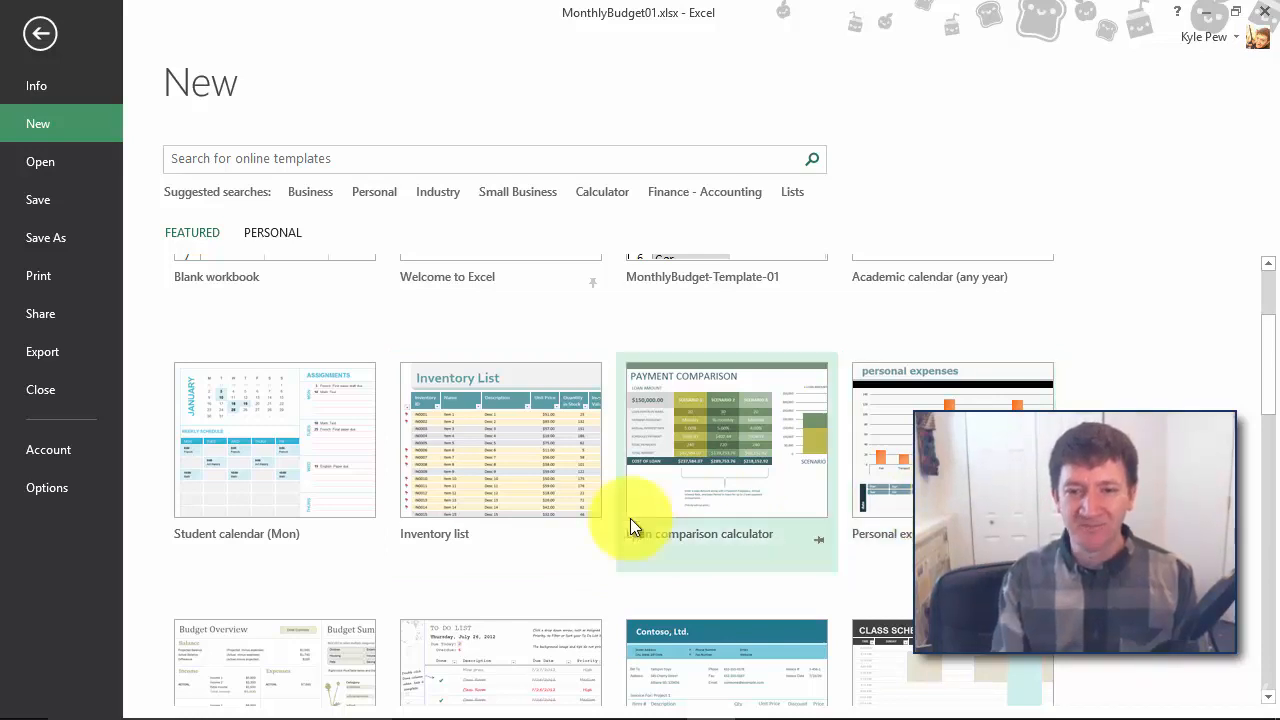
scroll(down, 3)
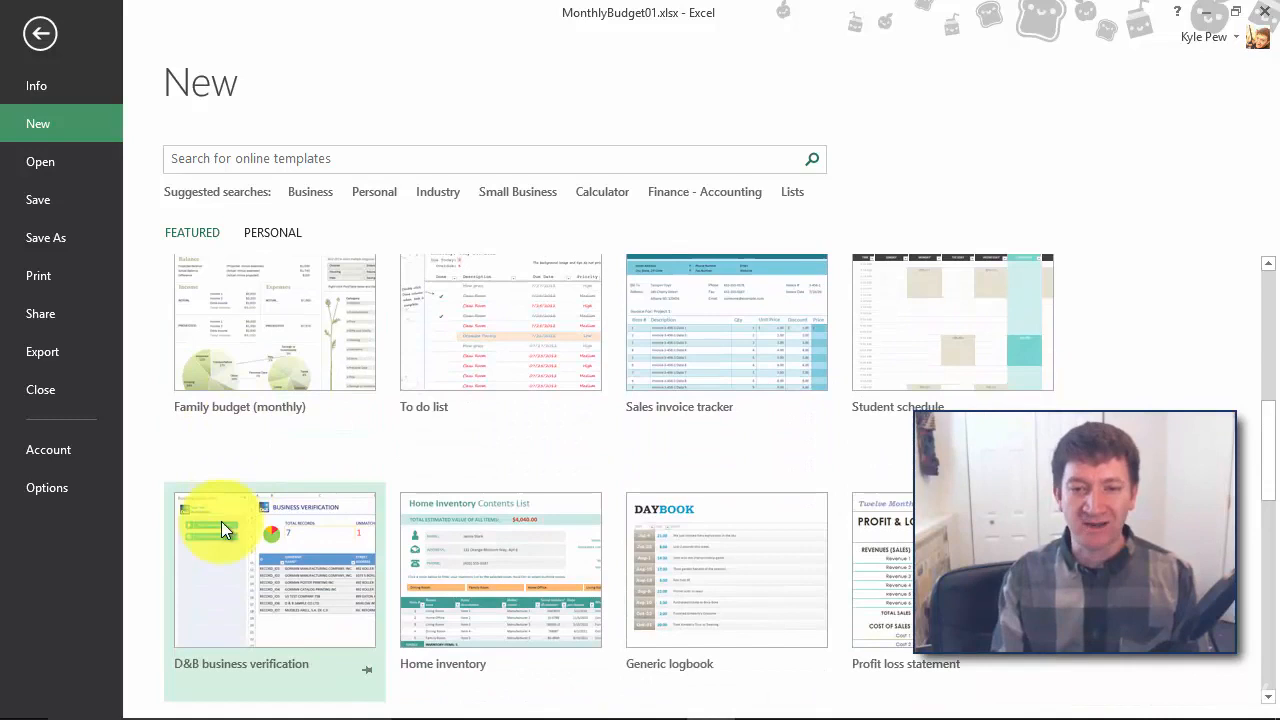
mouse_move(290, 436)
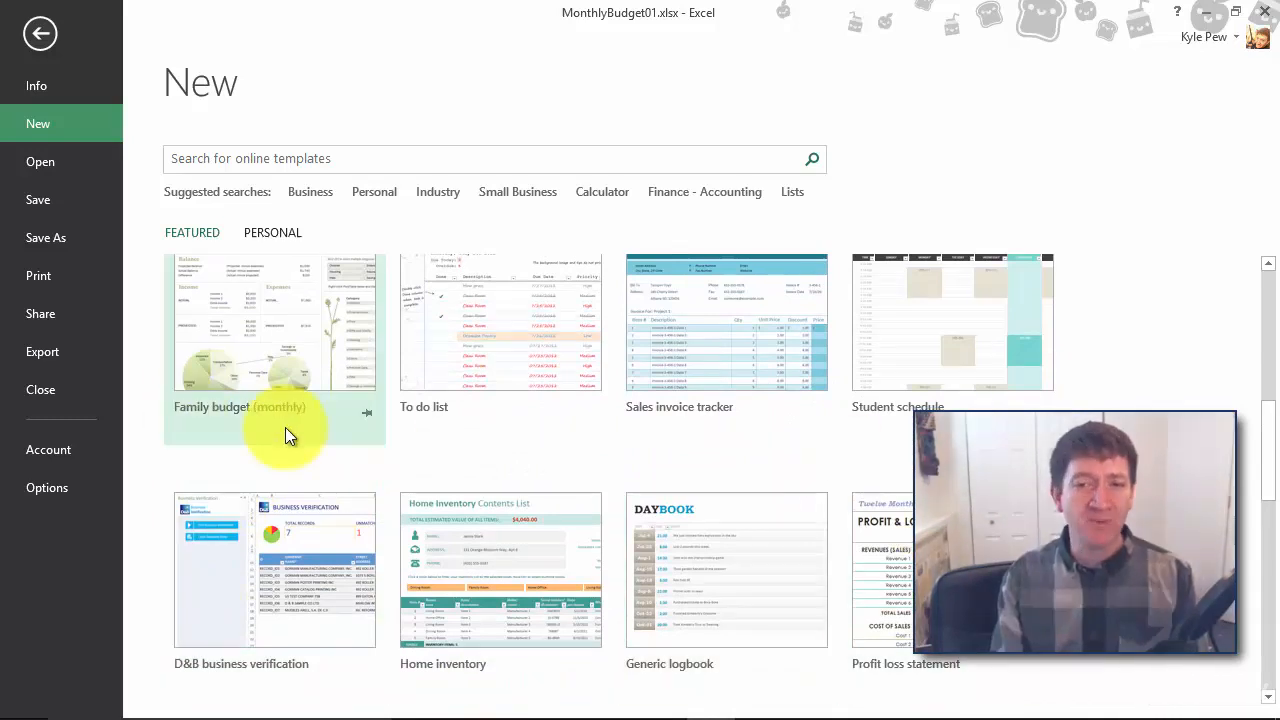
mouse_move(290, 436)
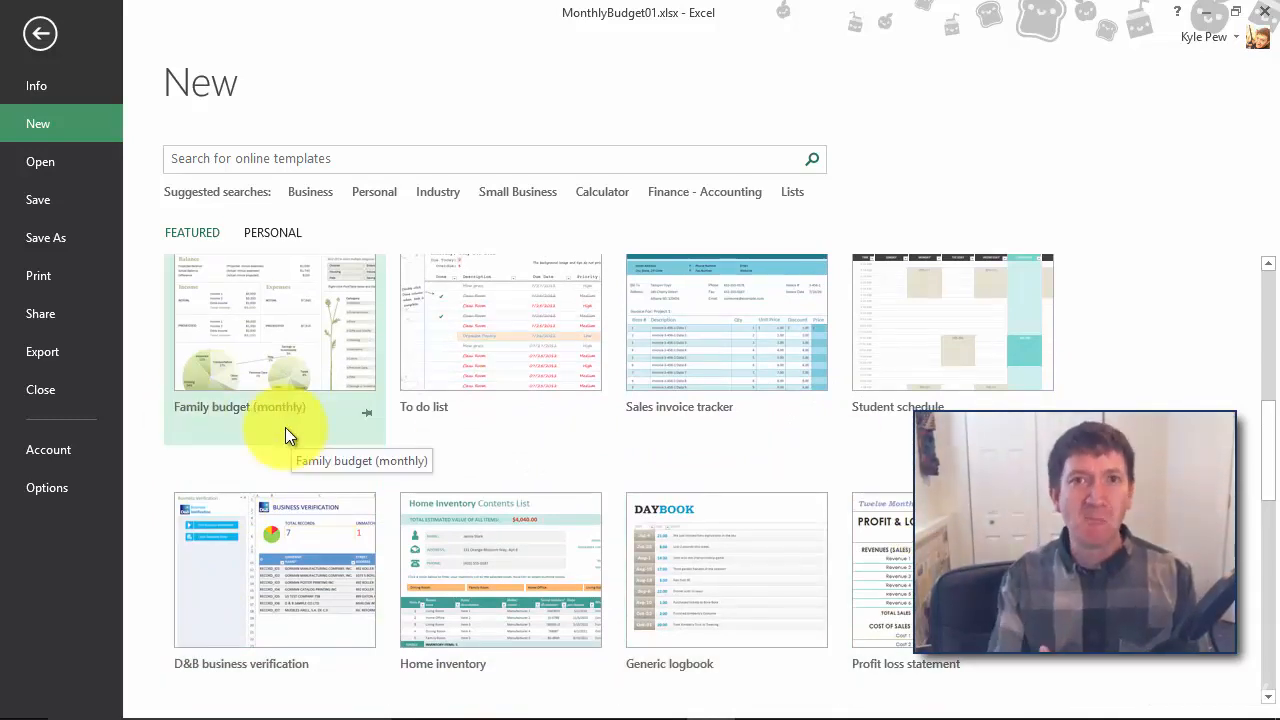
mouse_move(556, 408)
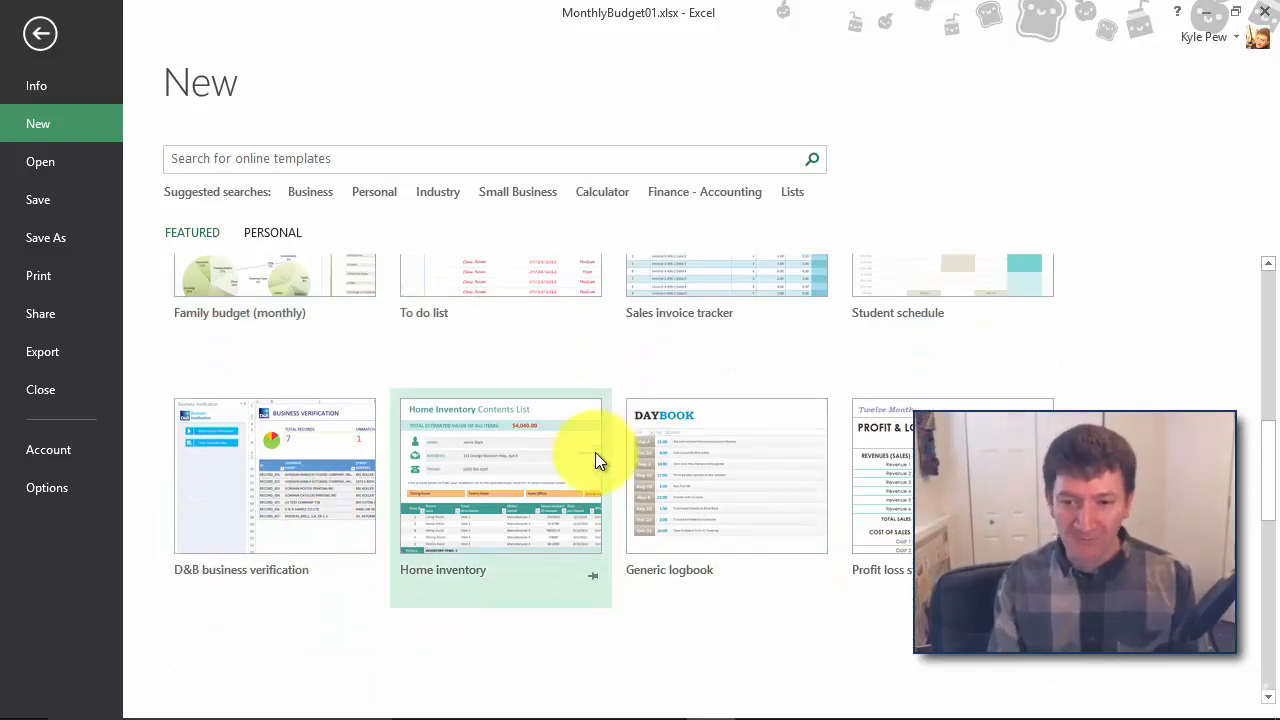
scroll(down, 3)
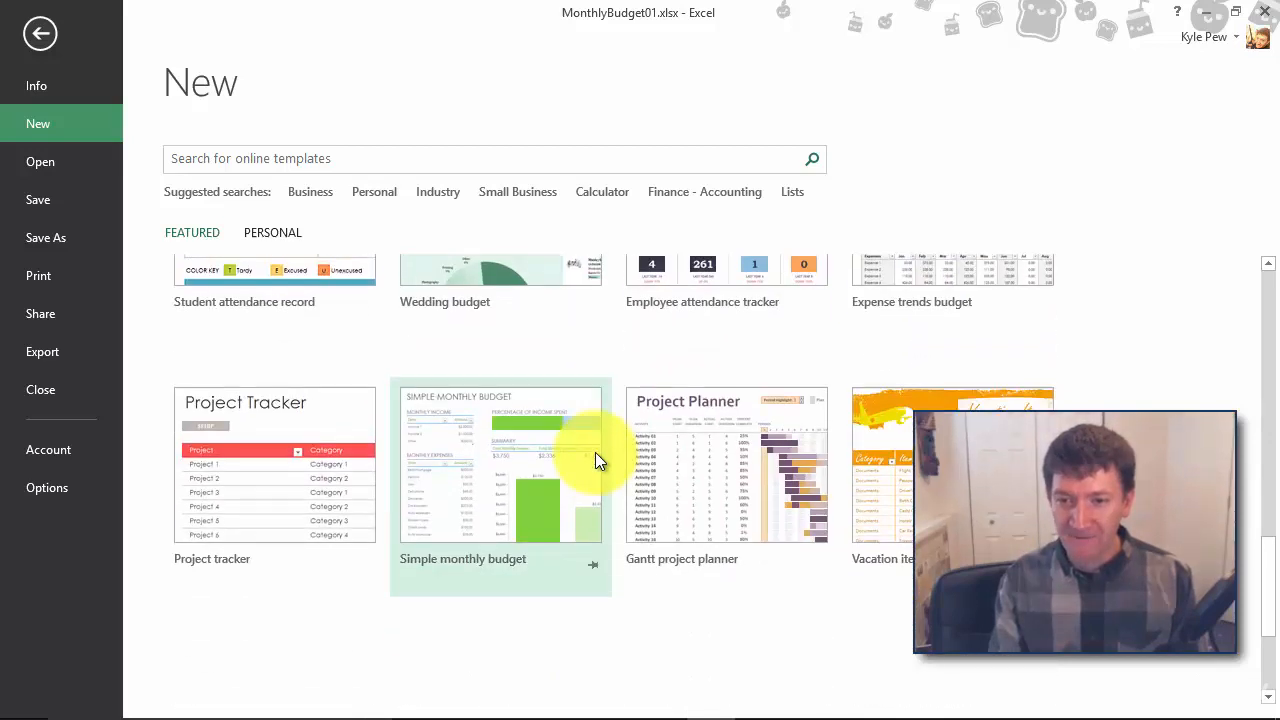
scroll(down, 3)
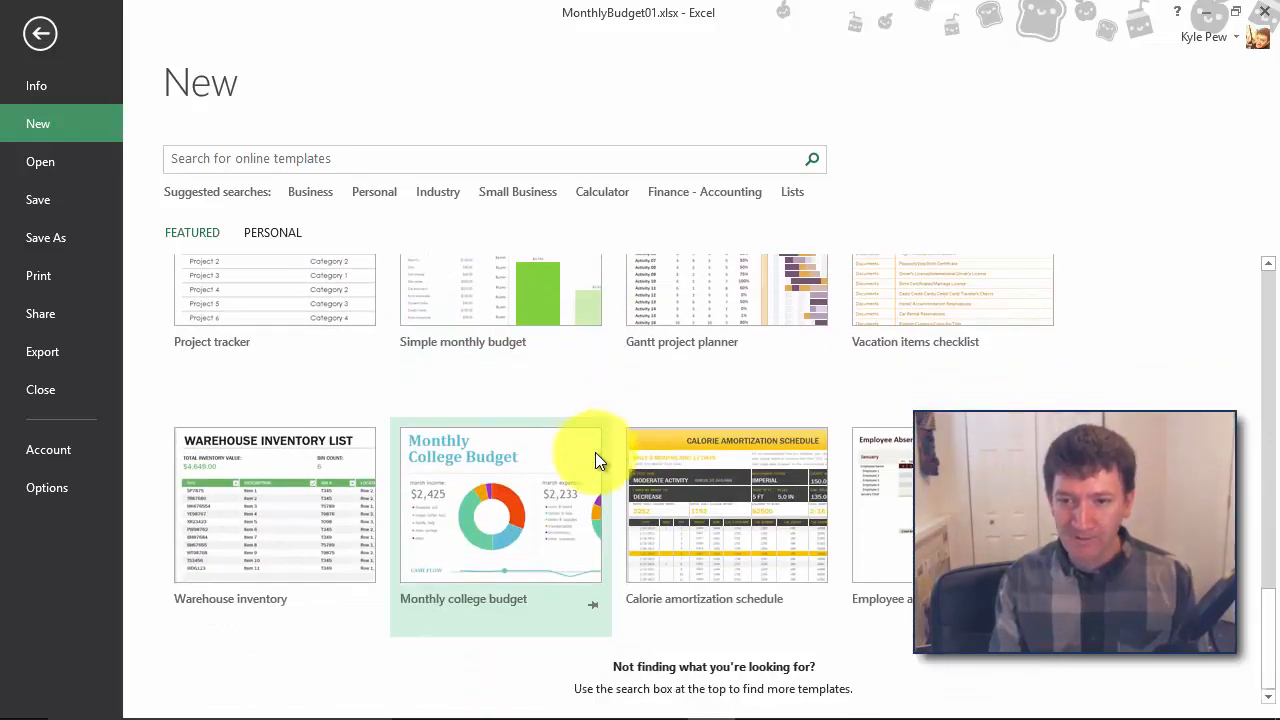
mouse_move(428, 524)
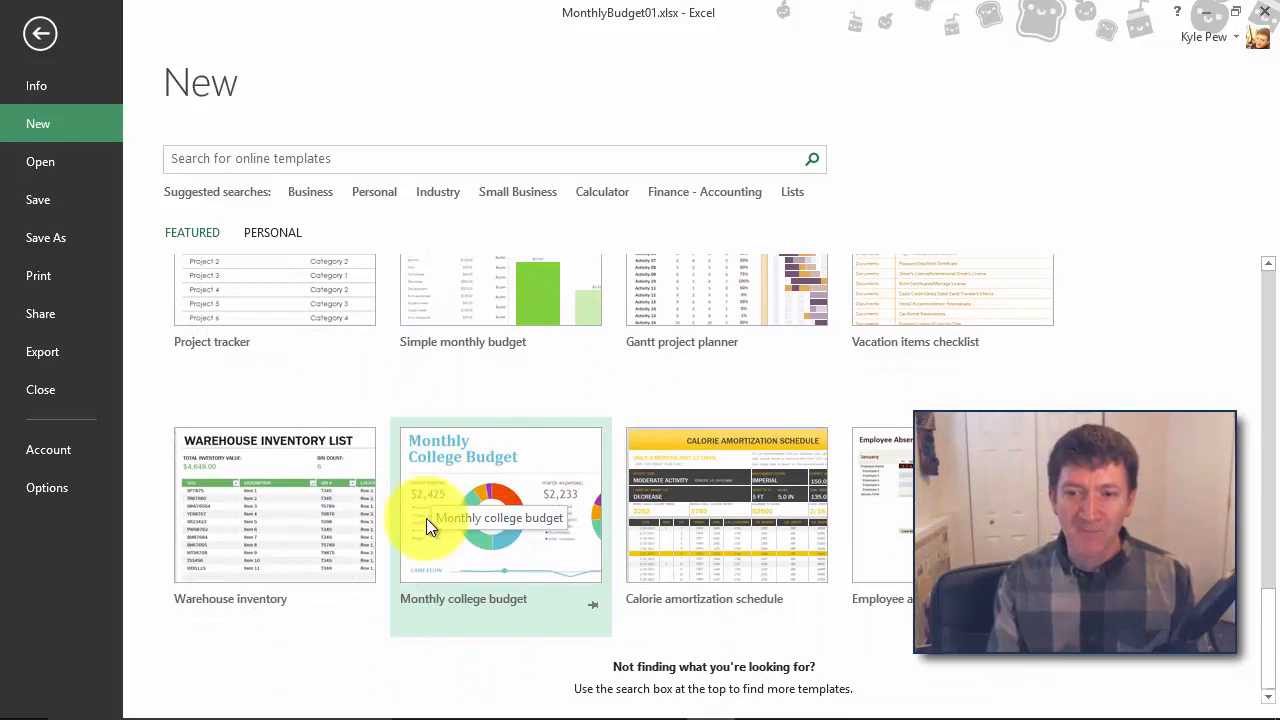
mouse_move(560, 538)
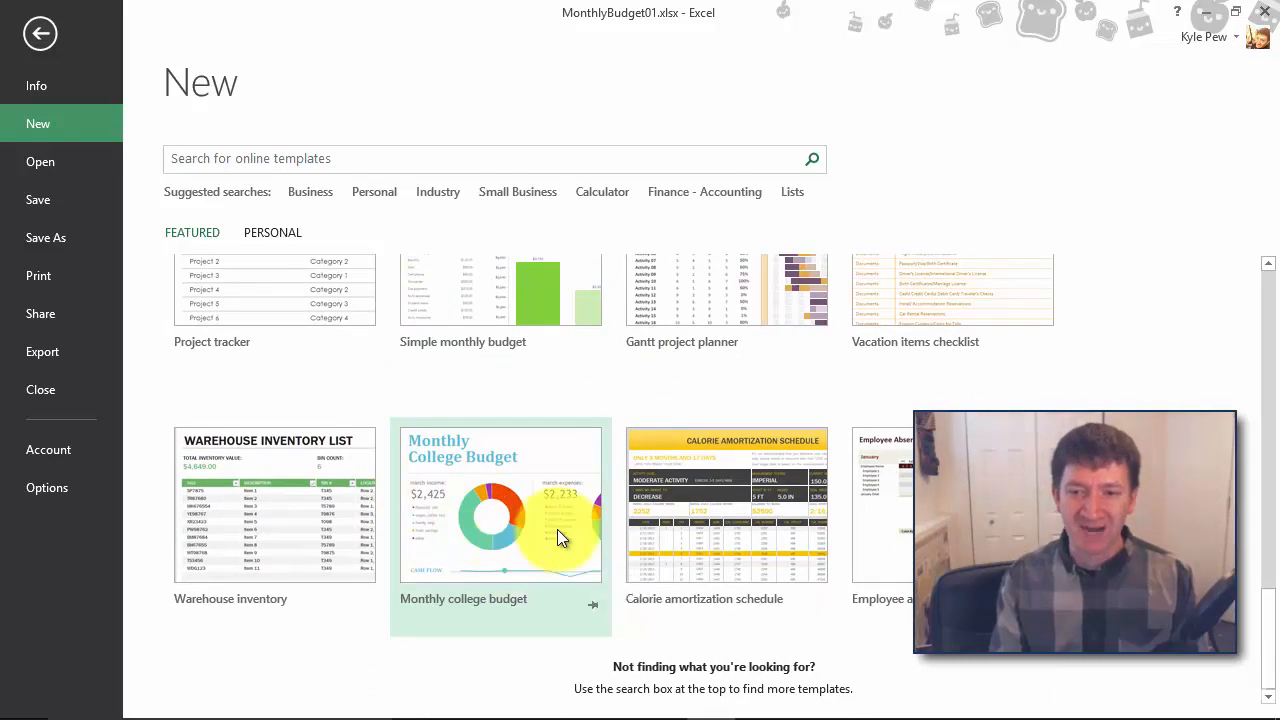
mouse_move(484, 508)
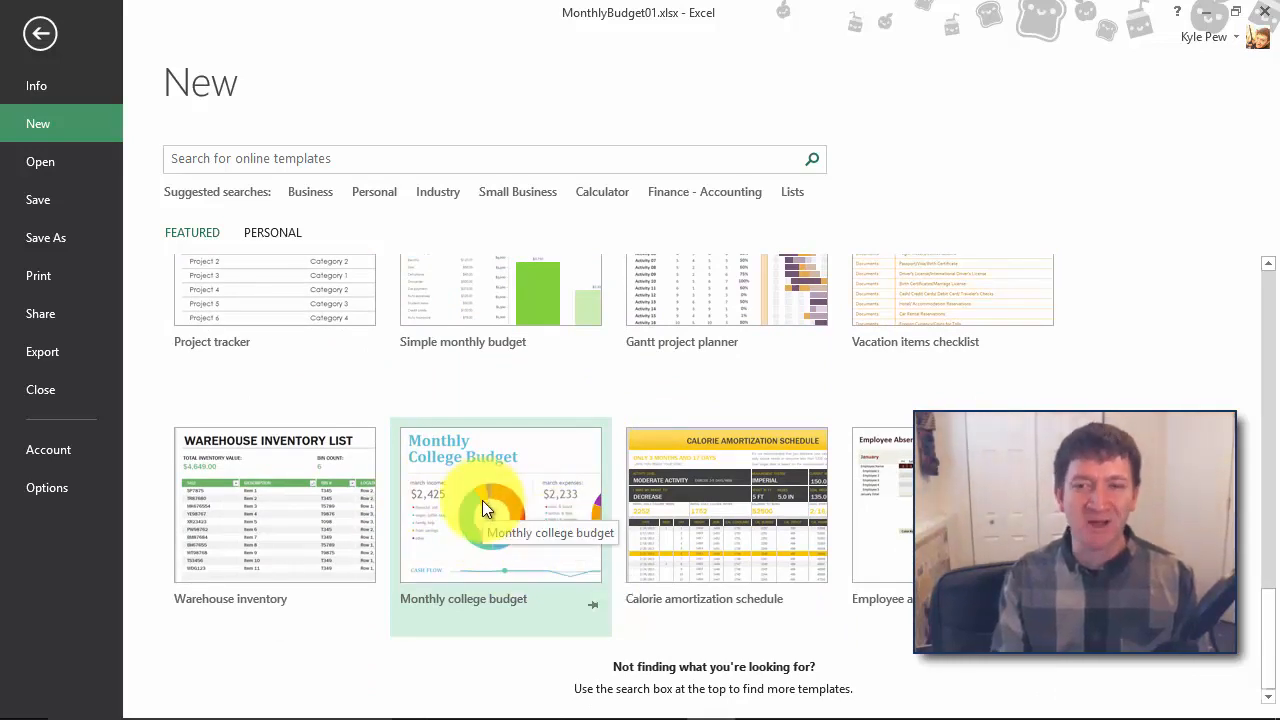
Preview the Monthly college budget template and create a workbook from it.
click(500, 500)
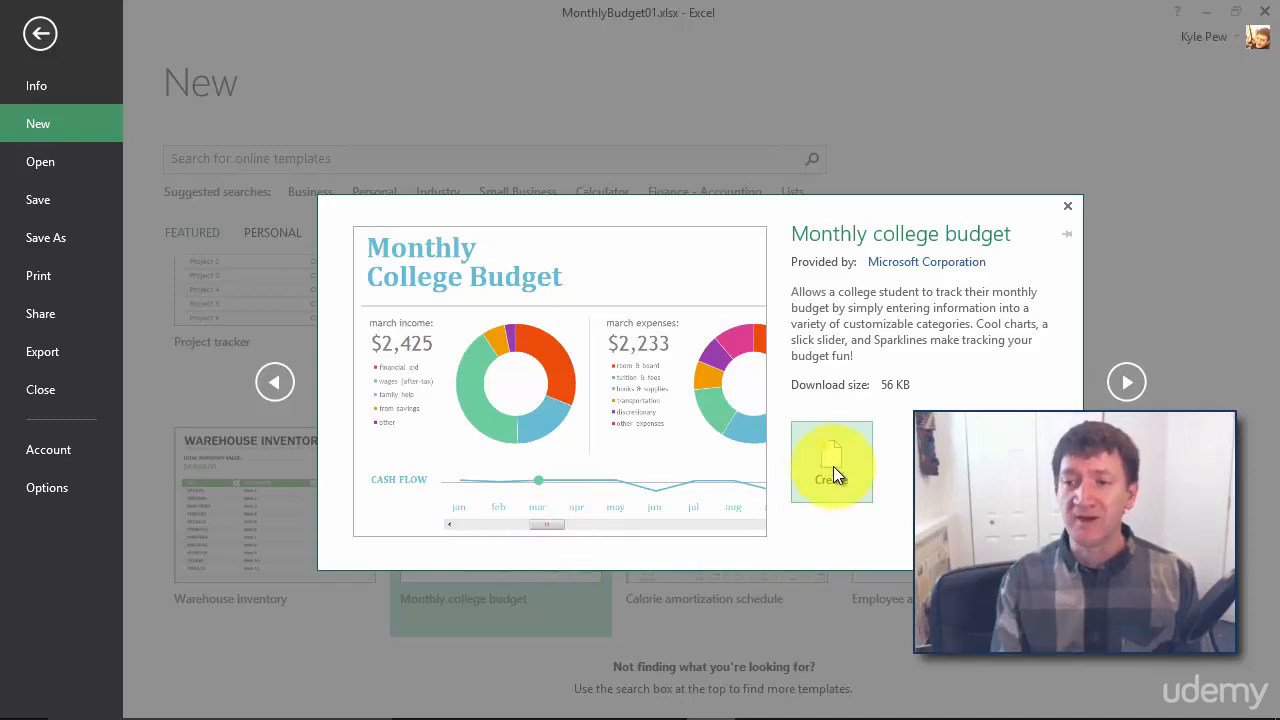
click(832, 464)
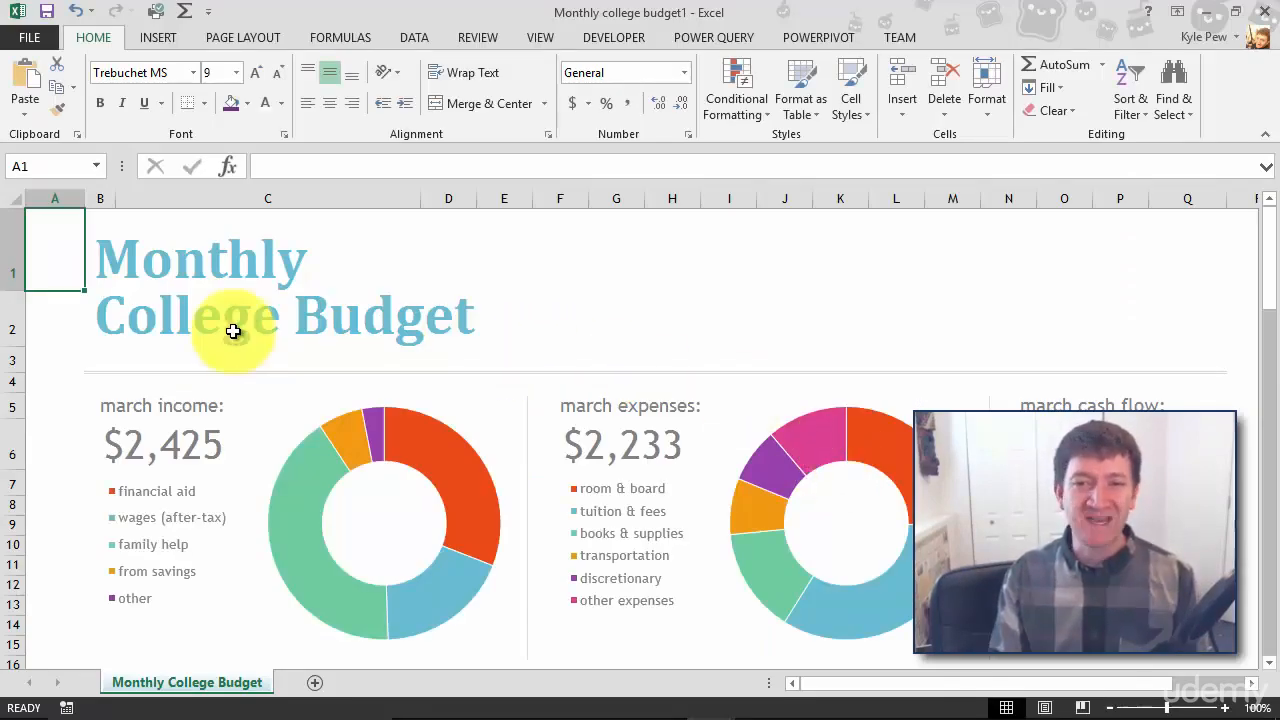
Review the budget's cash flow, moving the month slider toward March, then close the workbook.
scroll(down, 3)
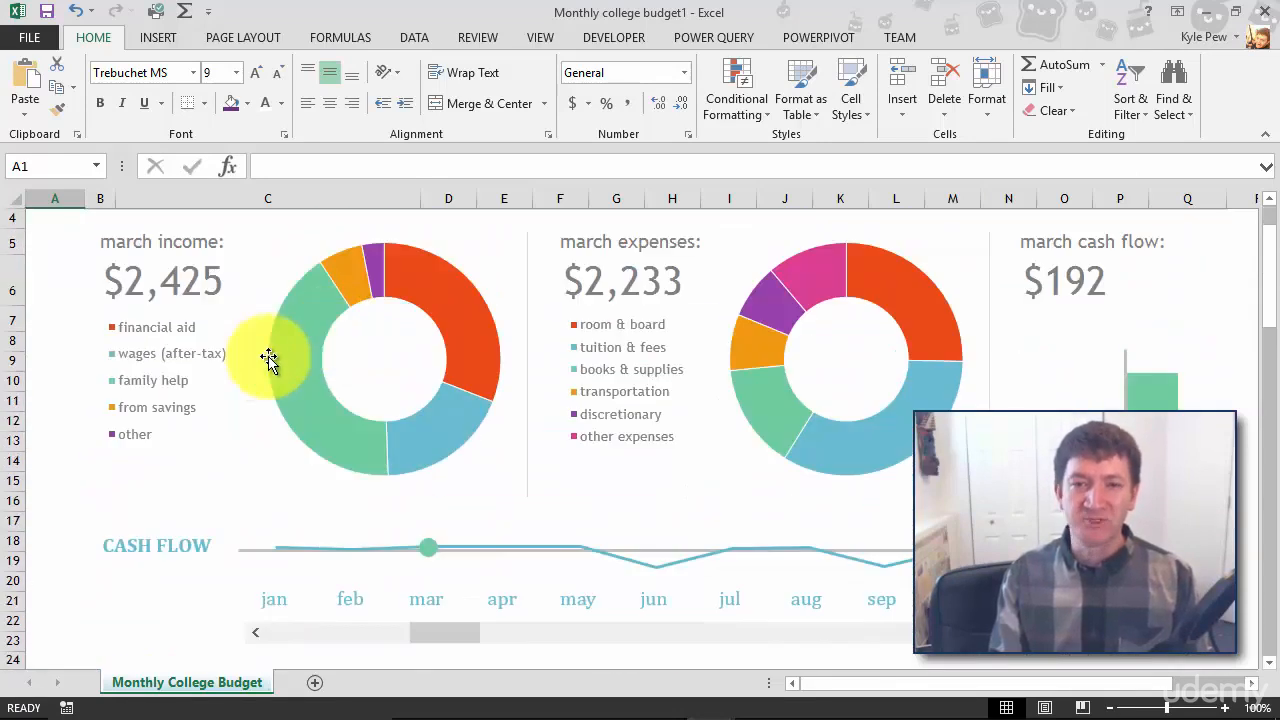
mouse_move(344, 378)
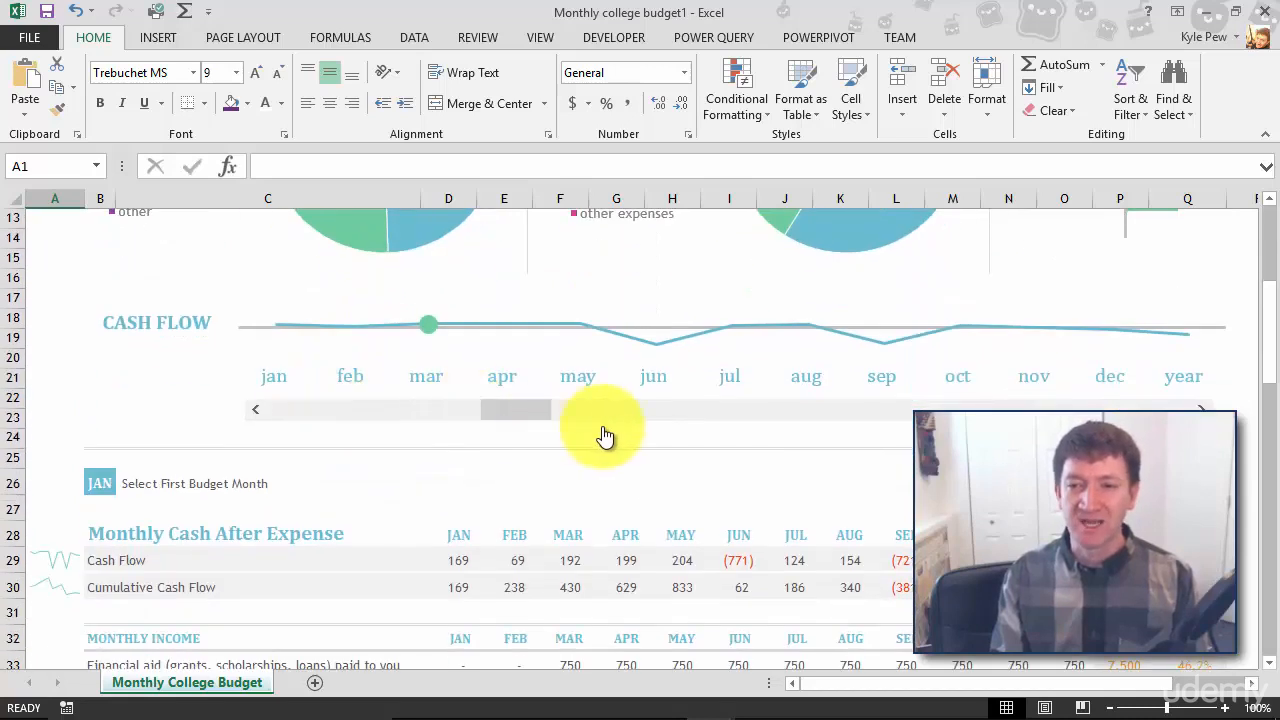
drag(600, 408, 430, 408)
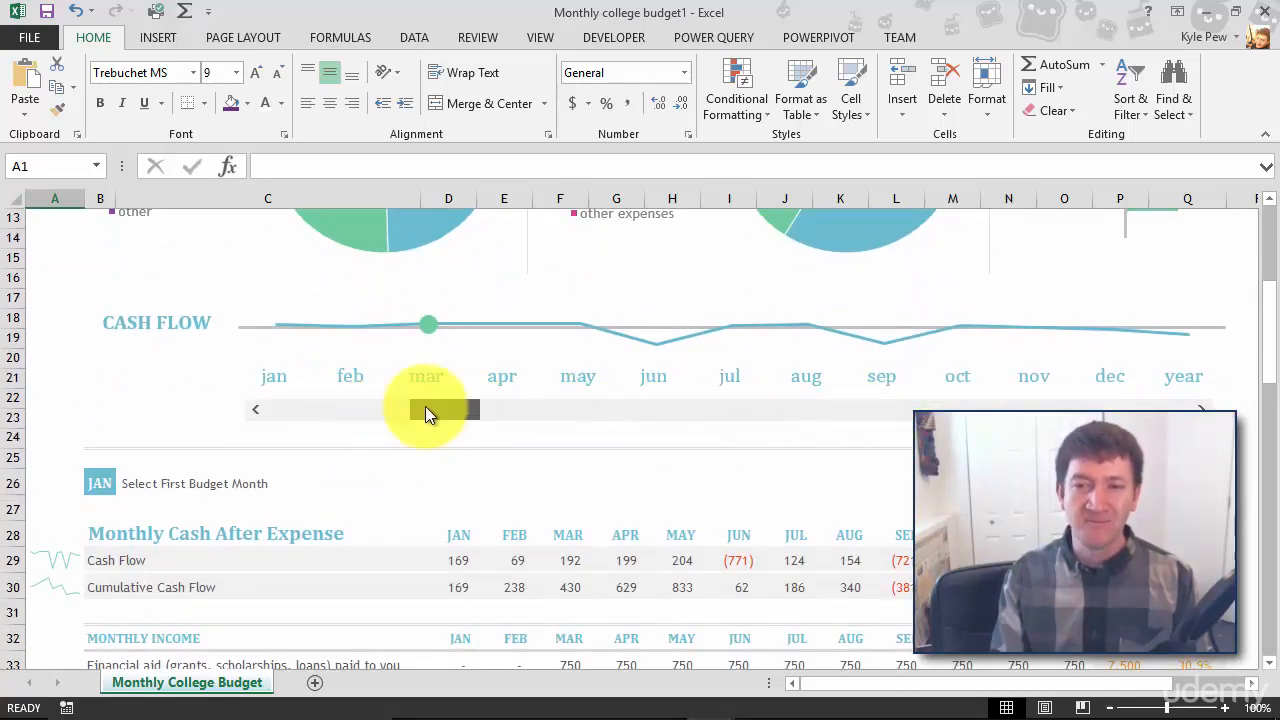
scroll(down, 3)
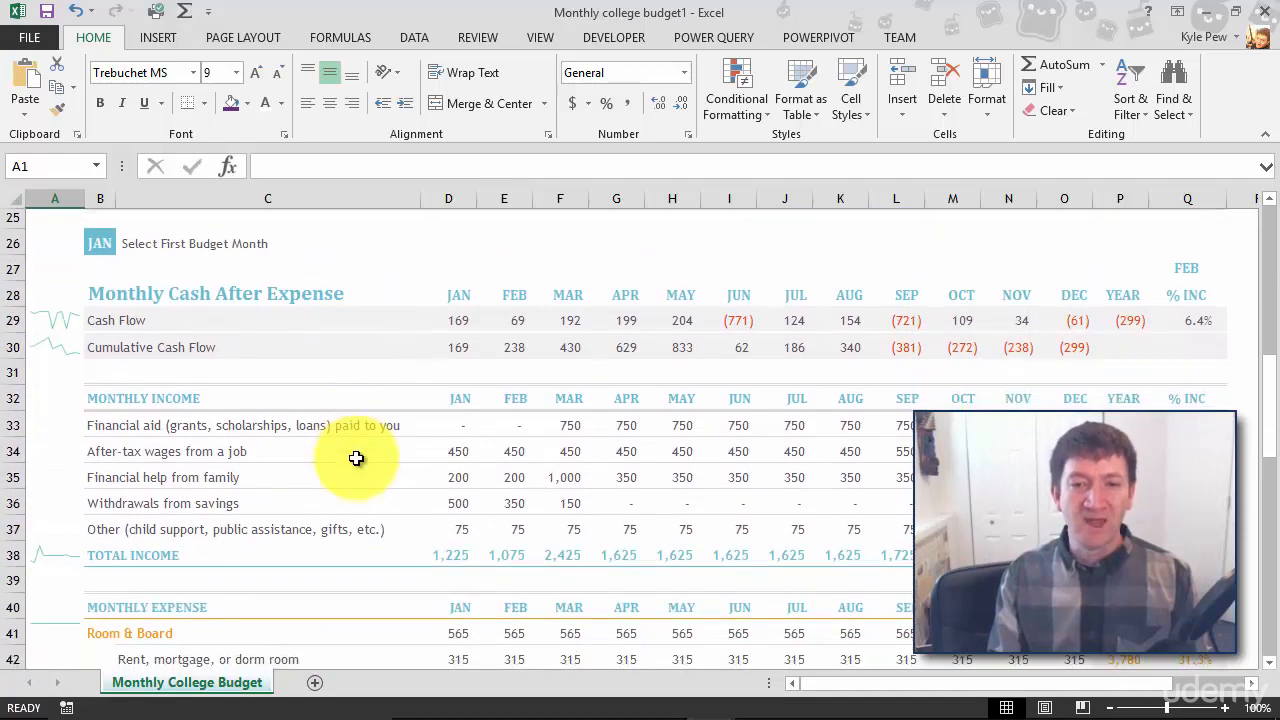
mouse_move(148, 384)
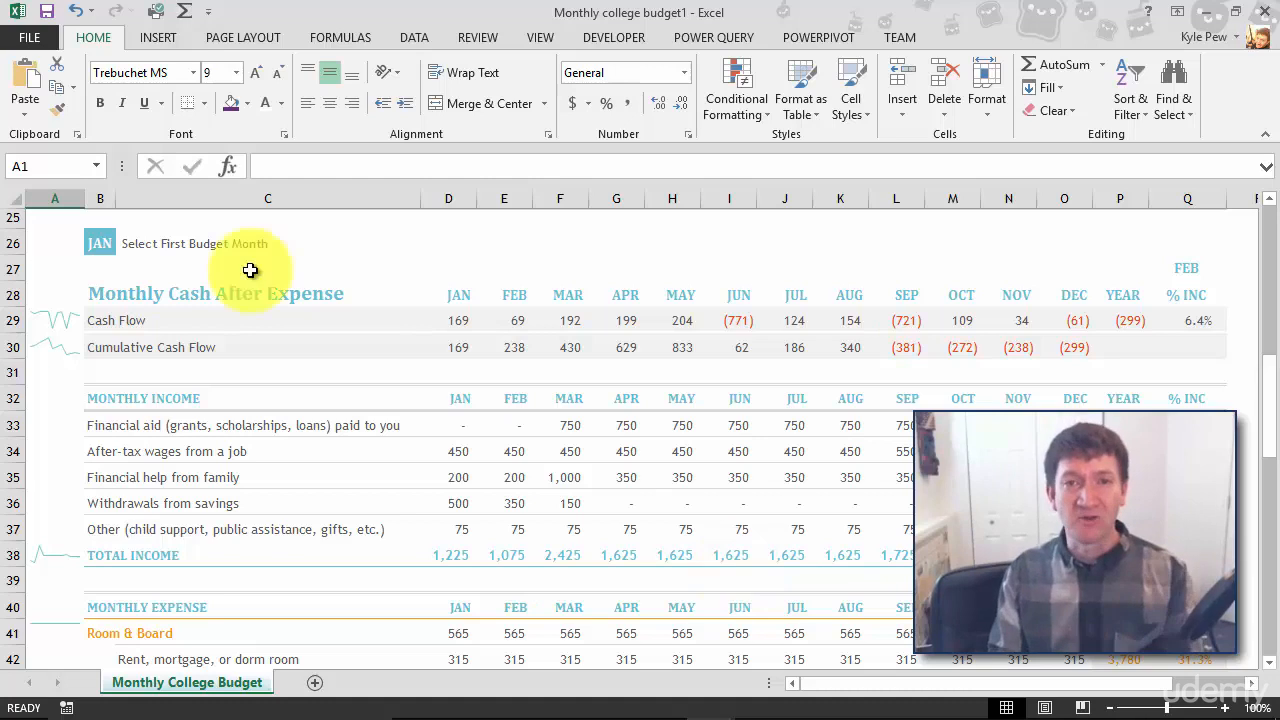
click(28, 36)
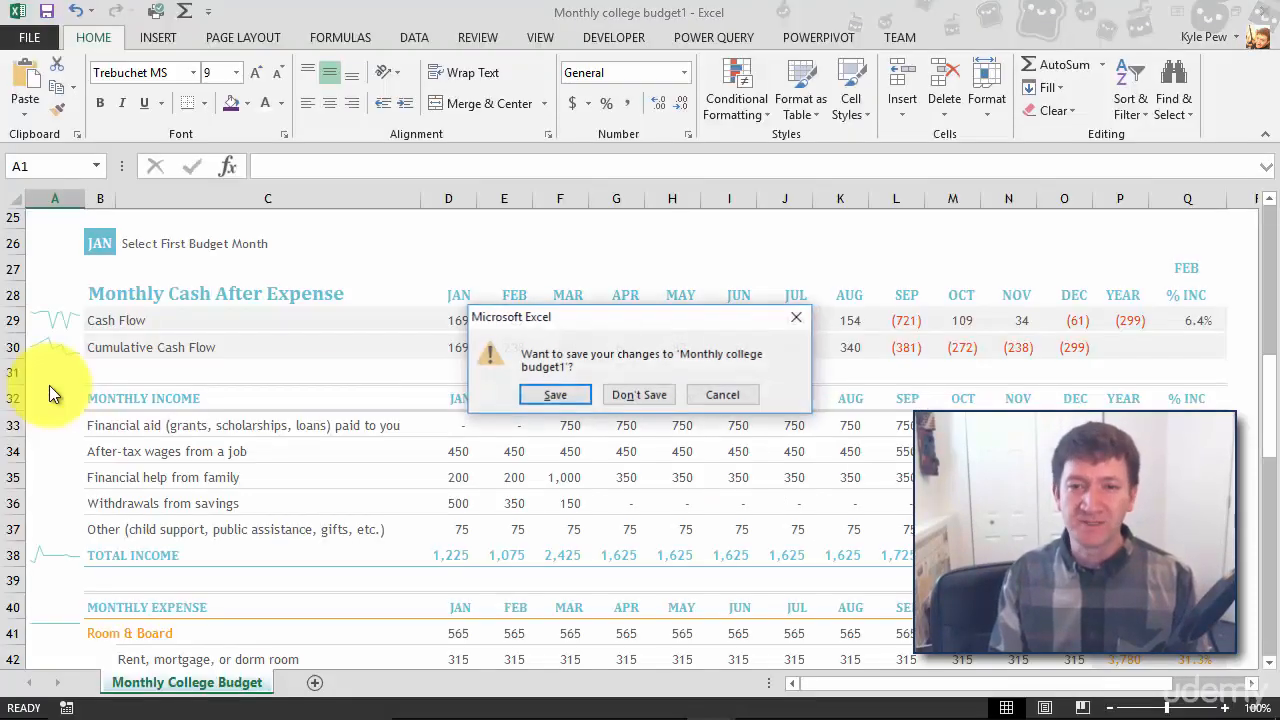
Discard the college budget changes and return to the New page templates.
click(640, 394)
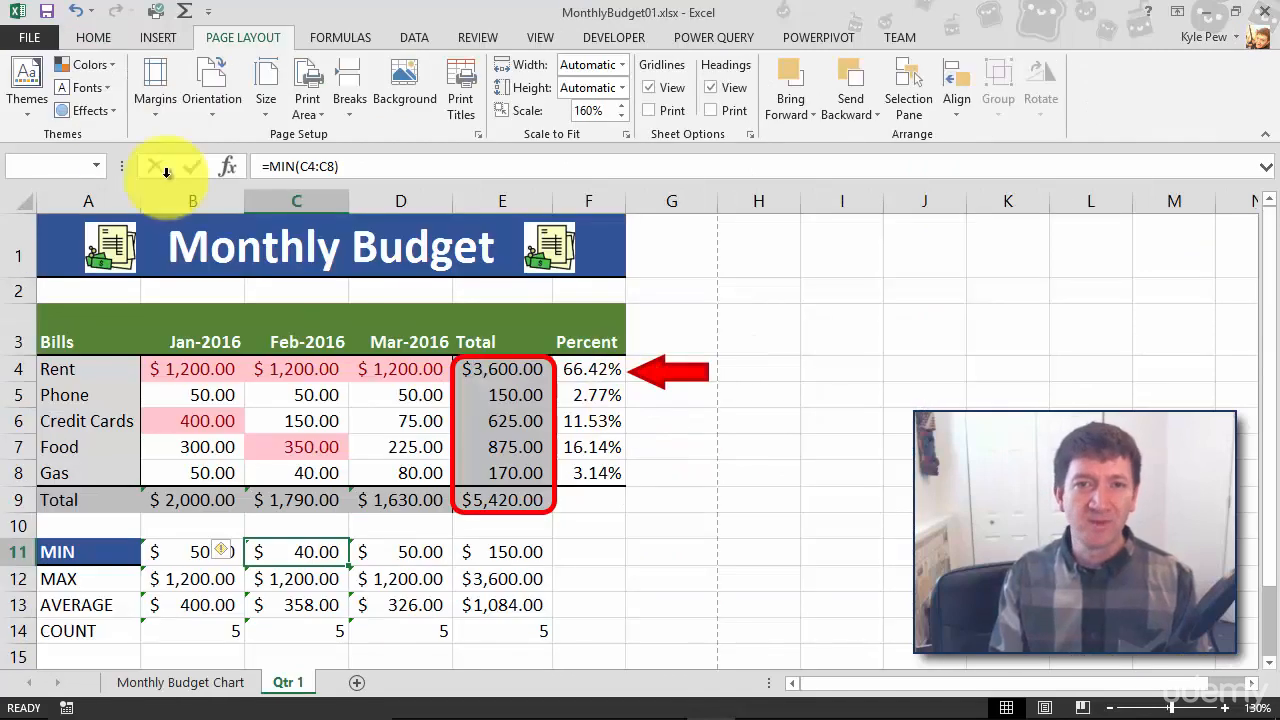
click(28, 36)
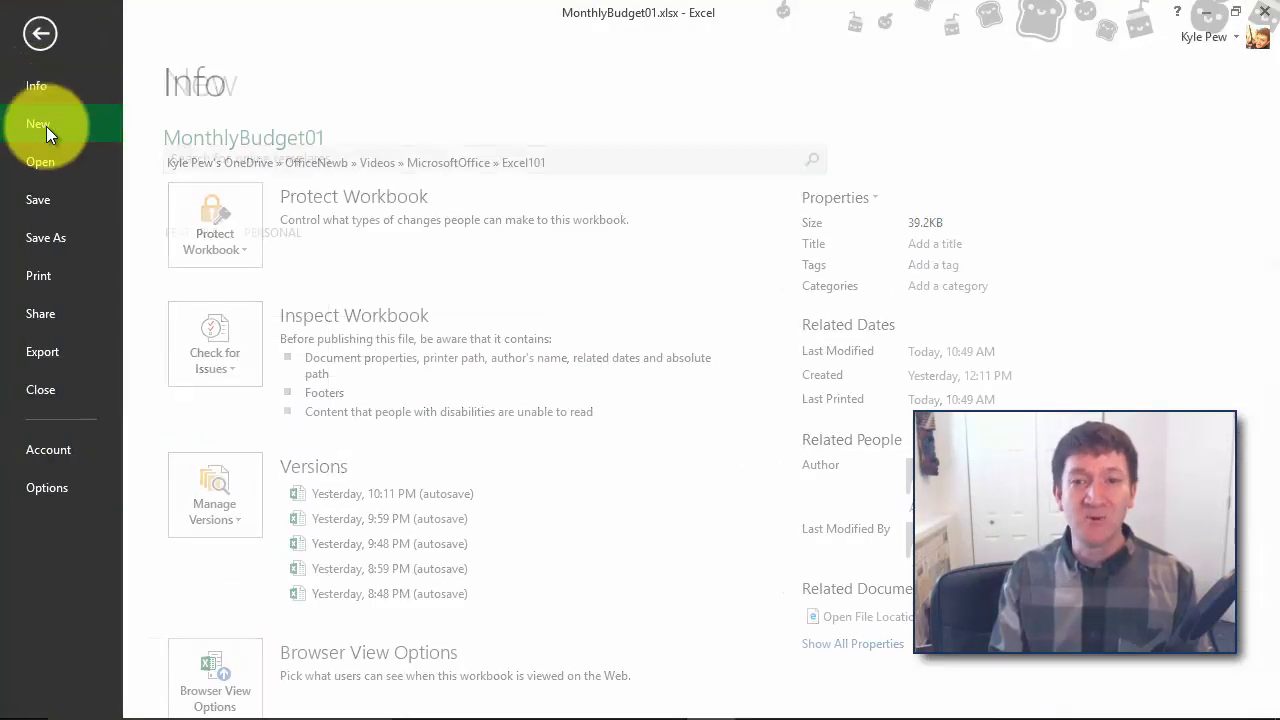
click(38, 124)
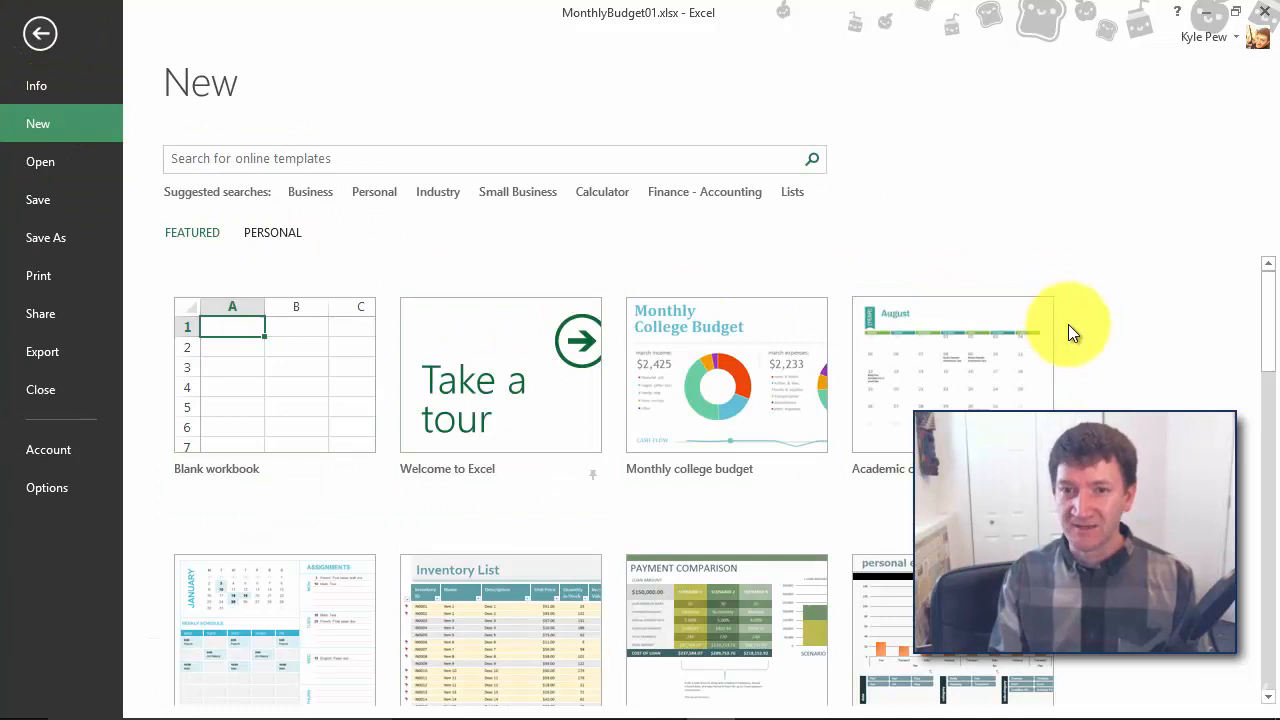
Search the online templates for 'loan' and scroll the results.
click(324, 160)
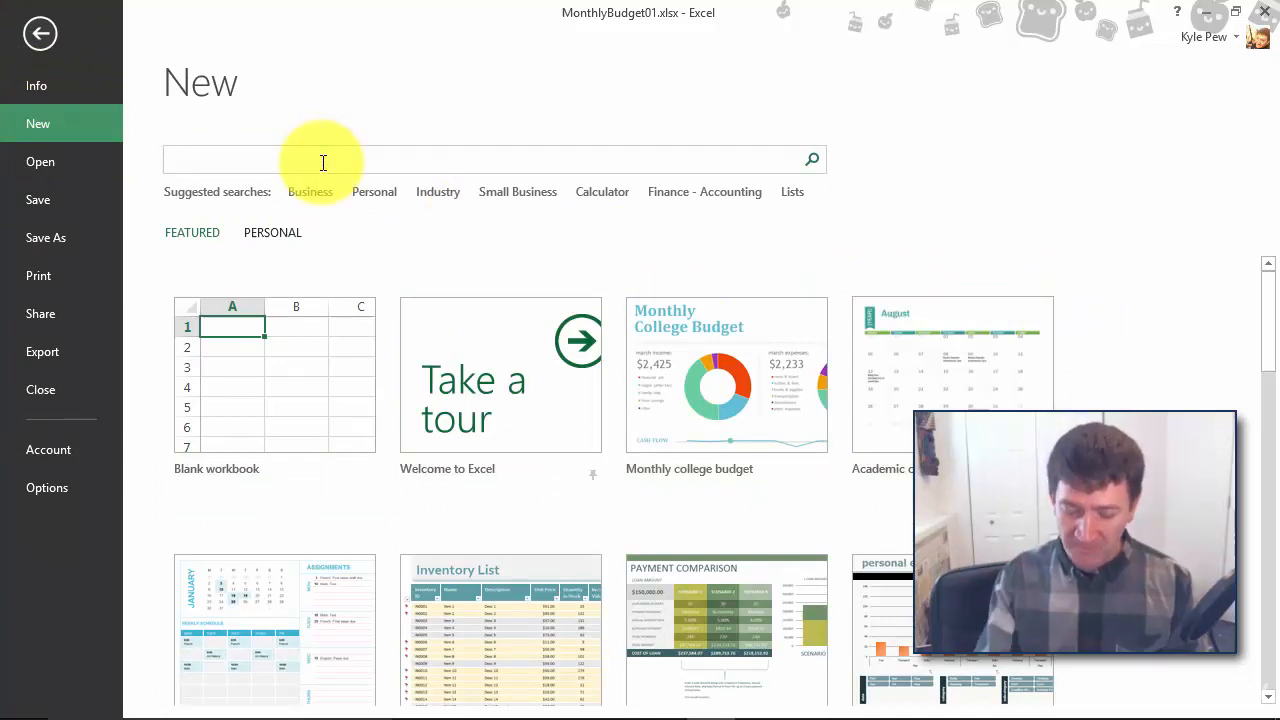
text(loan)
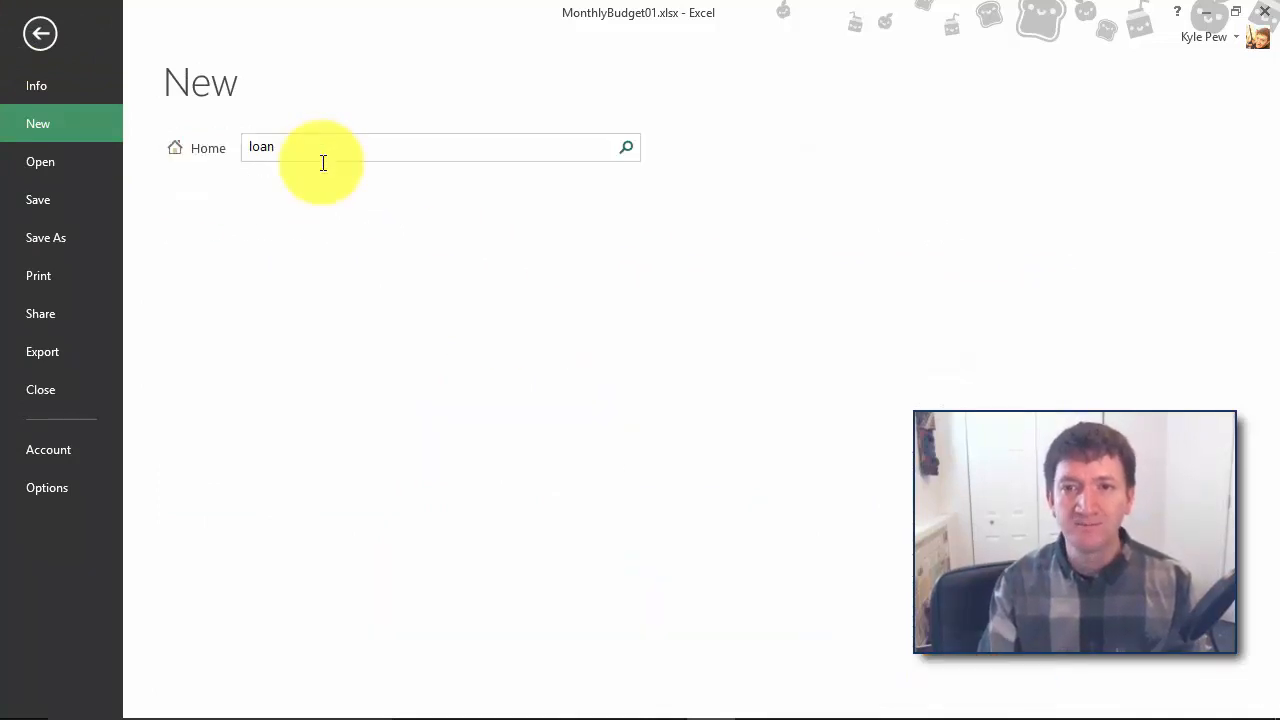
click(626, 148)
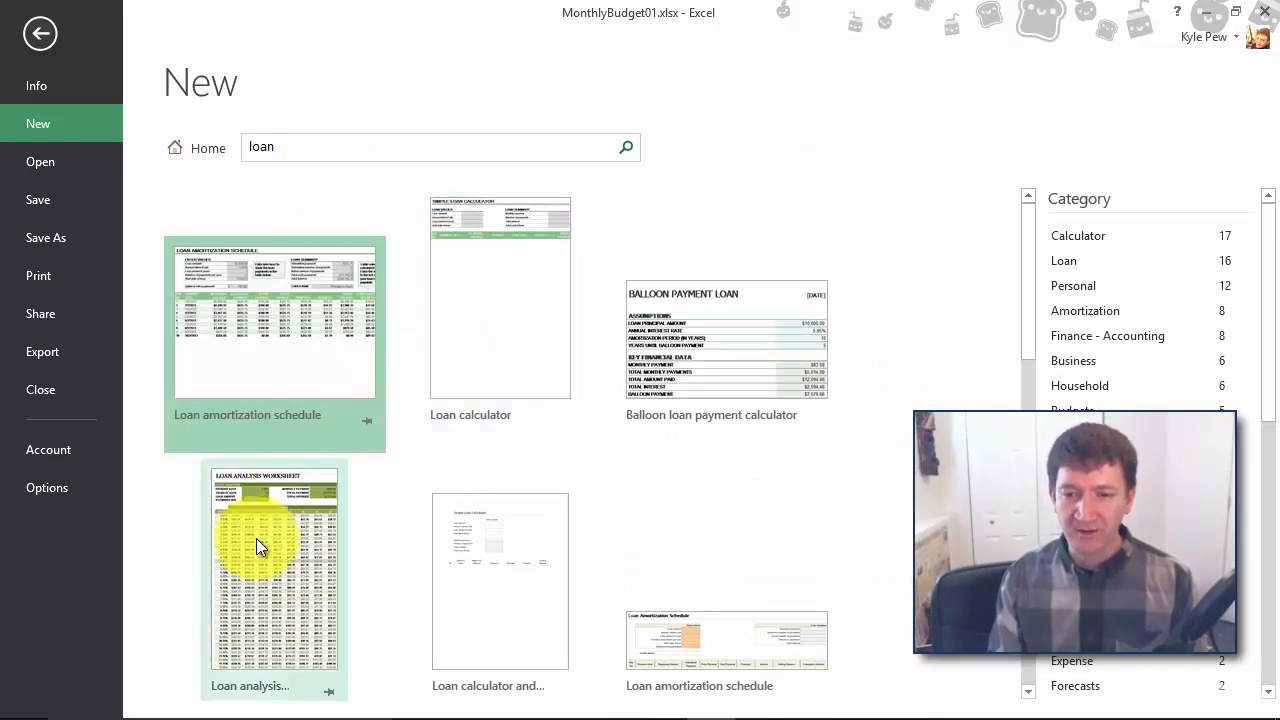
scroll(down, 3)
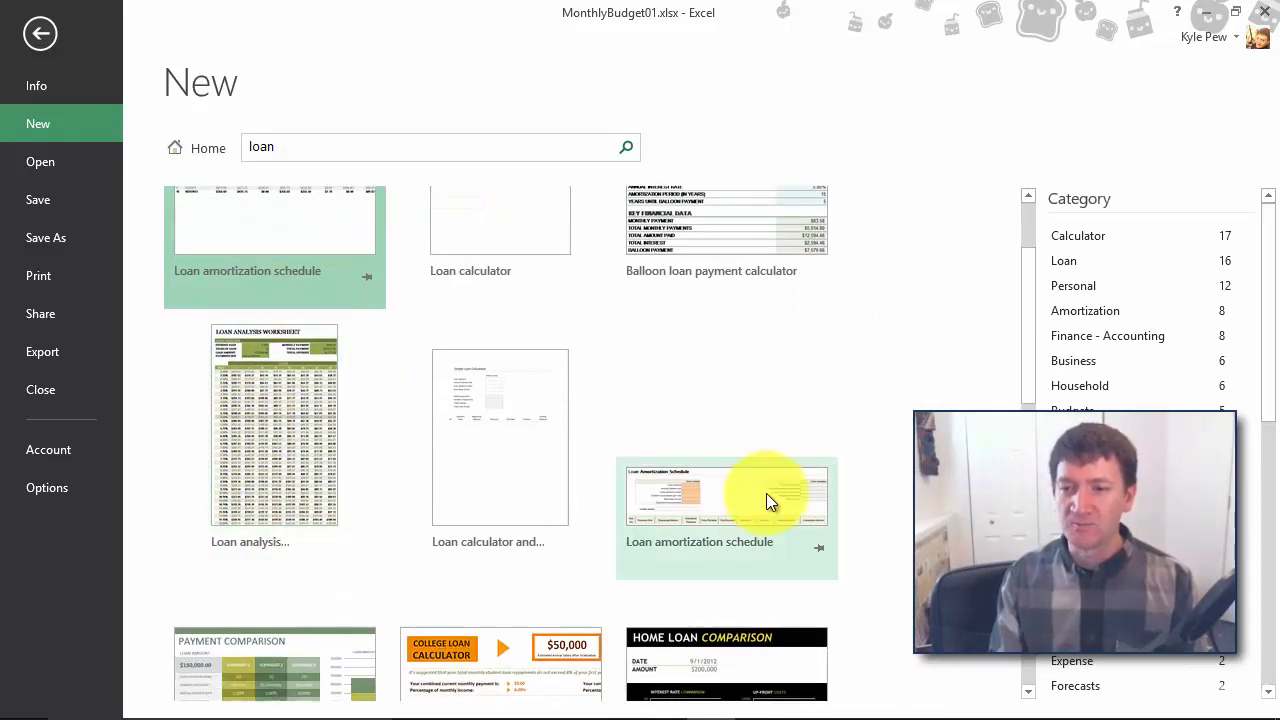
mouse_move(704, 560)
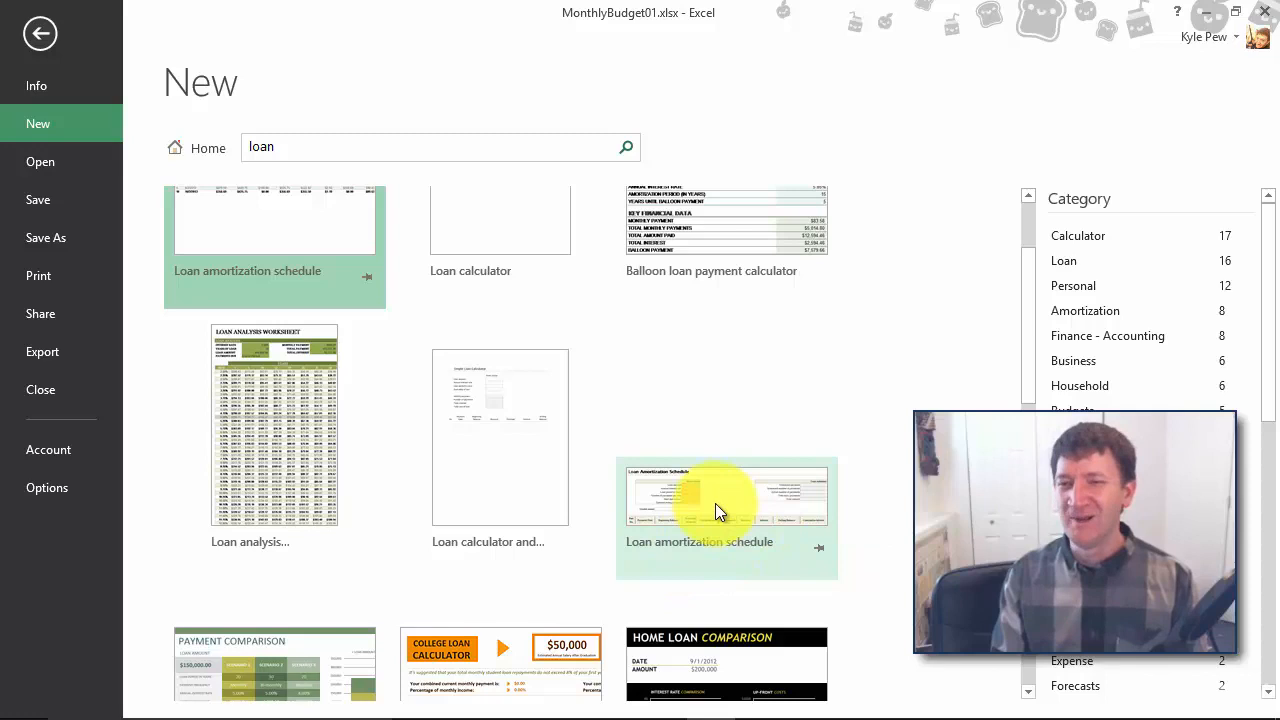
Create a workbook from the Loan amortization schedule template and select the loan amount cell.
click(728, 496)
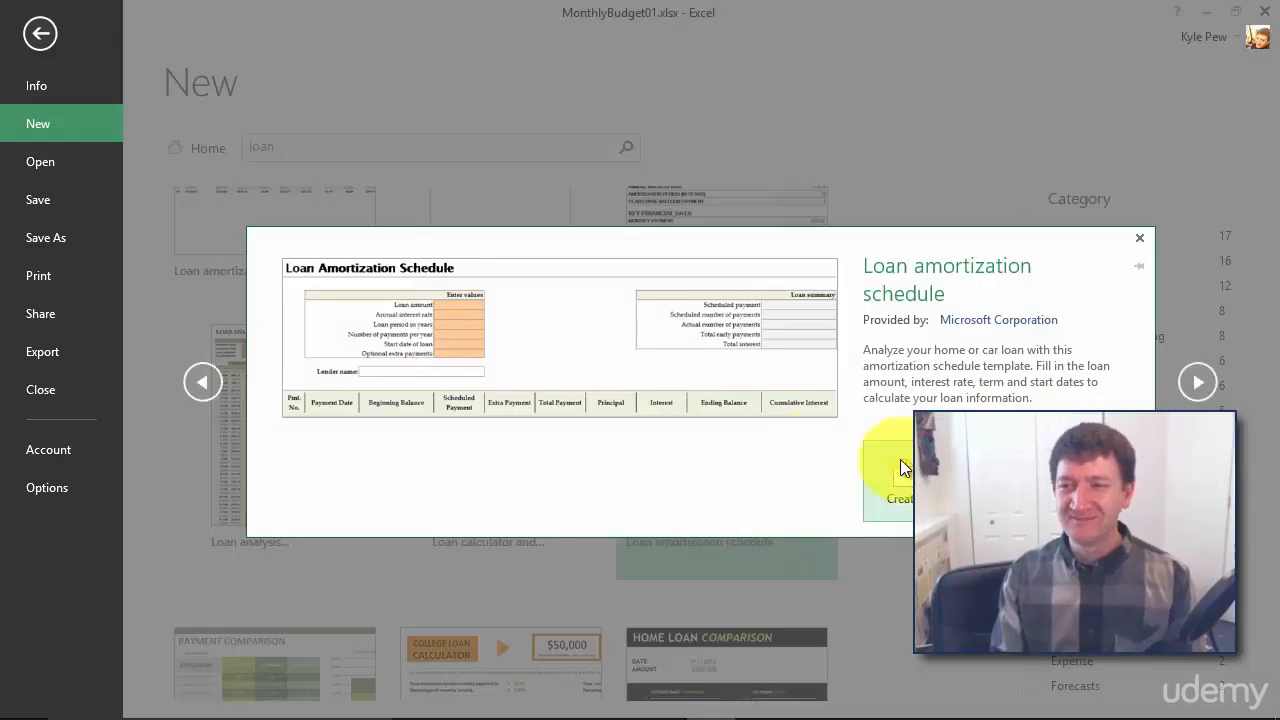
click(898, 480)
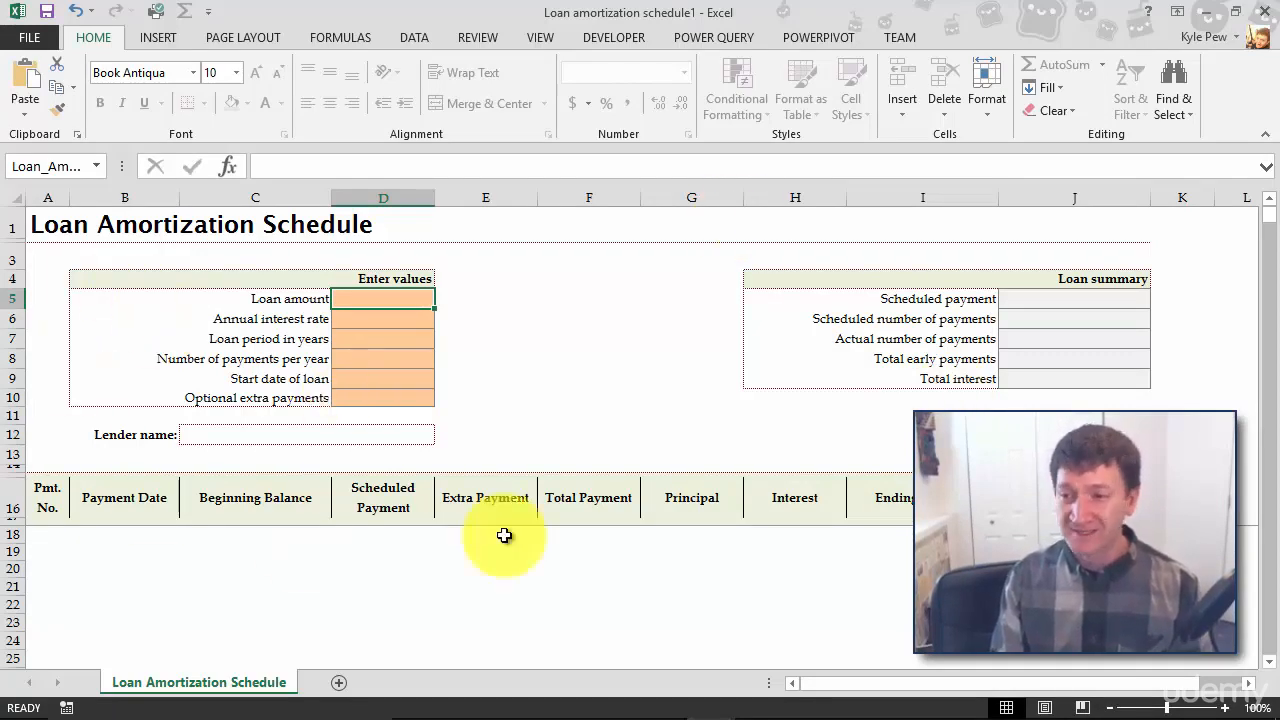
click(384, 298)
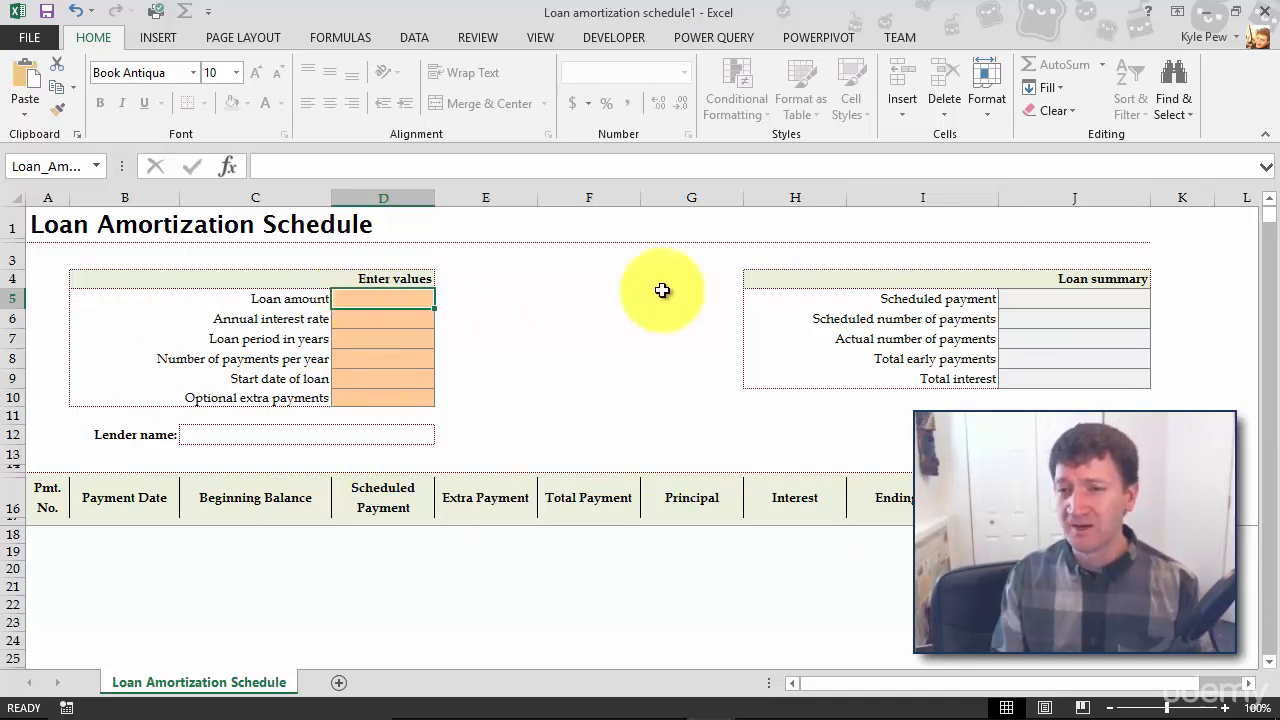
mouse_move(608, 388)
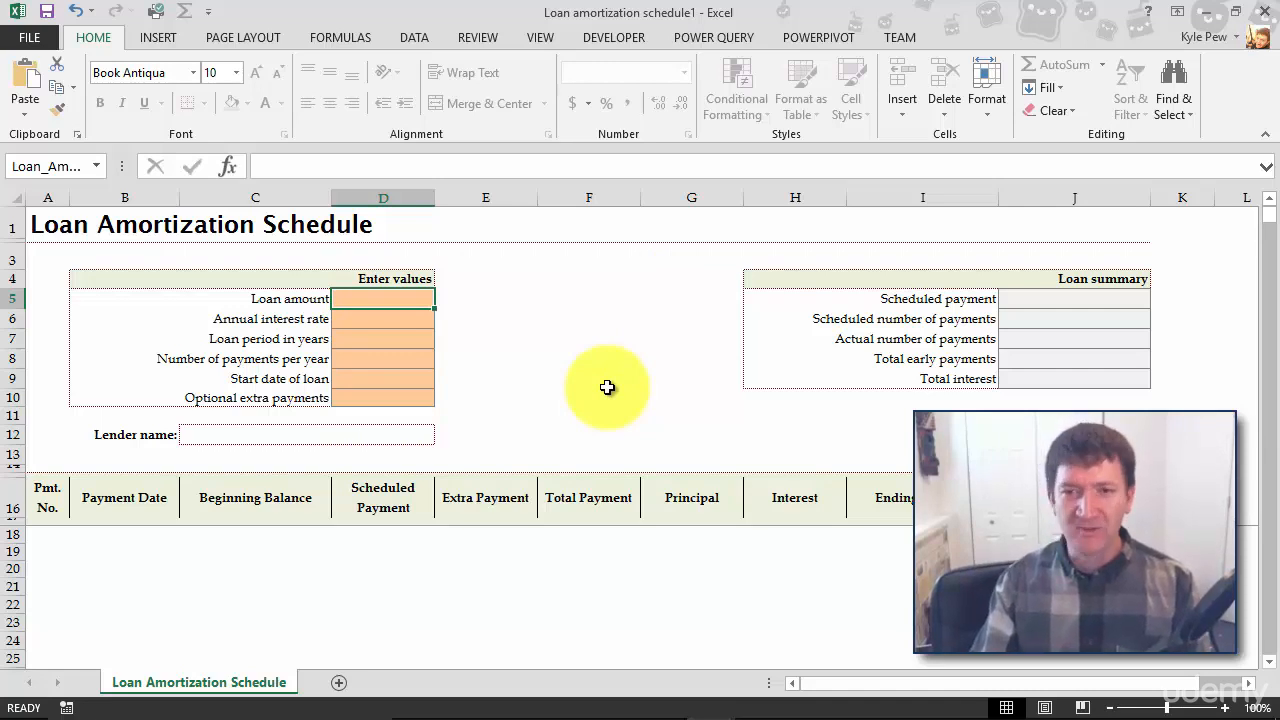
Enter loan amount 250000, rate 4.25%, period 30 years, then begin the start date in D9.
text(2500000.00)
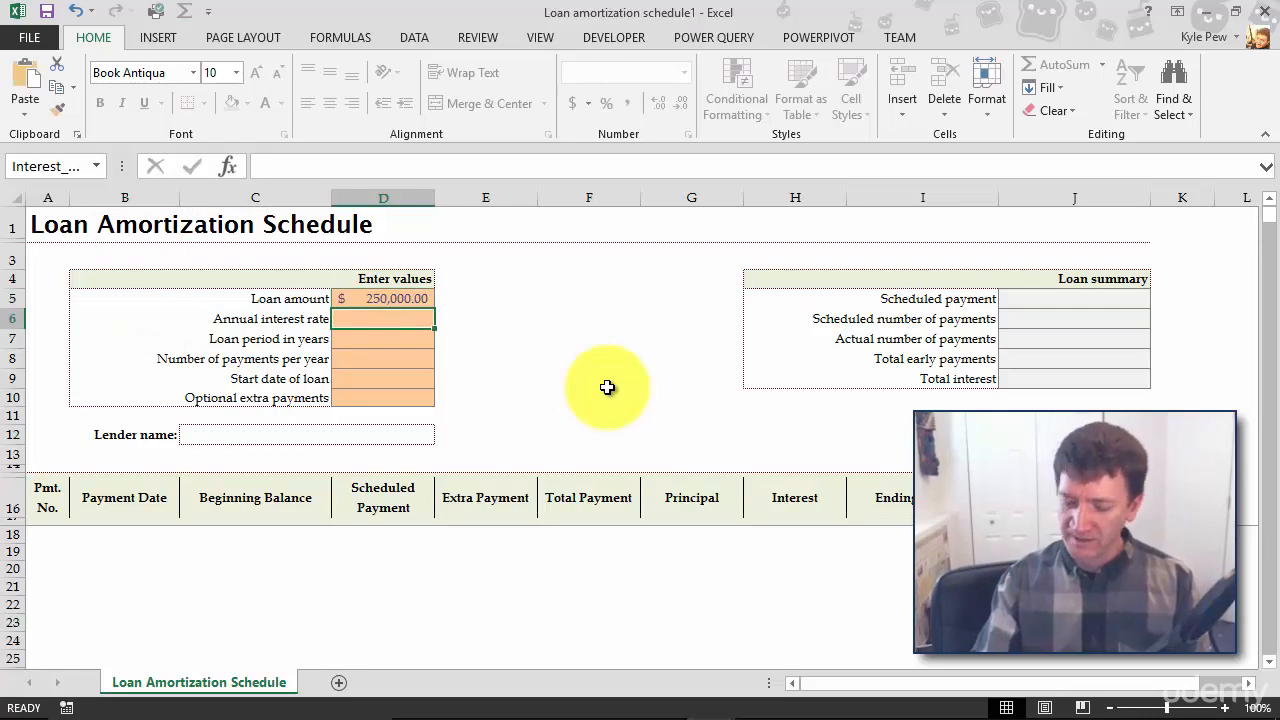
text(4.25%)
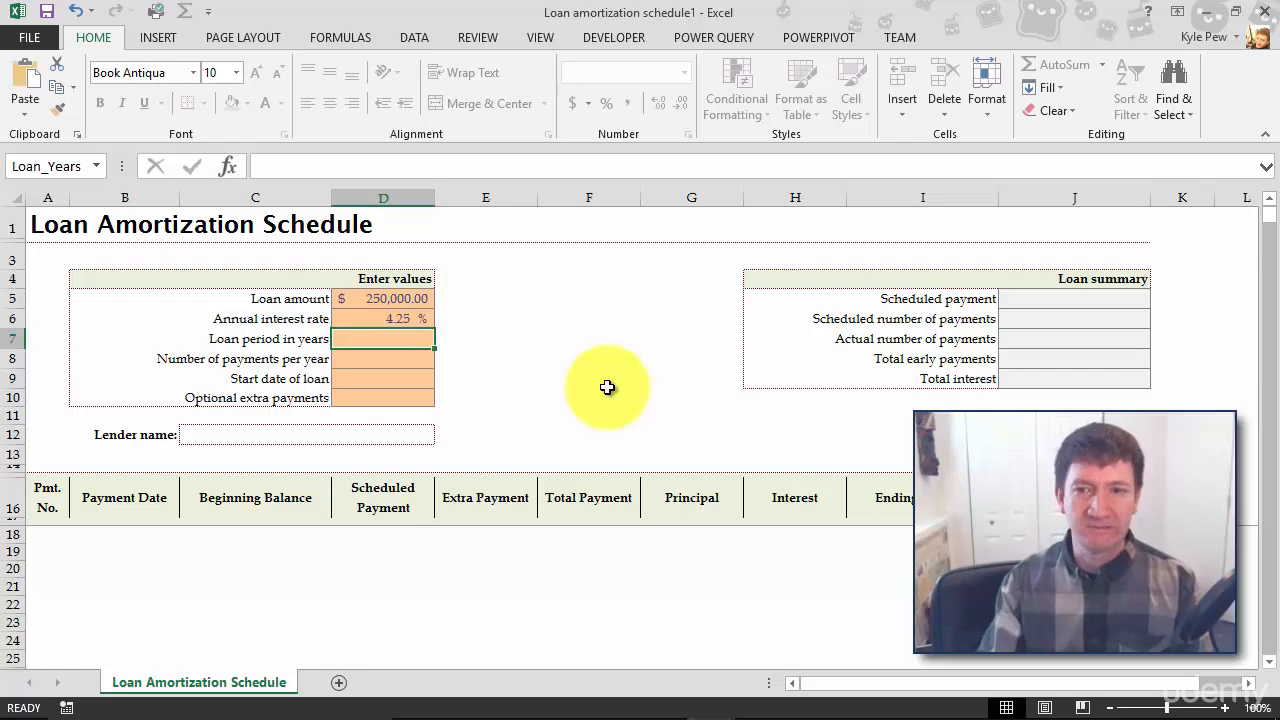
text(30)
click(384, 358)
text(12)
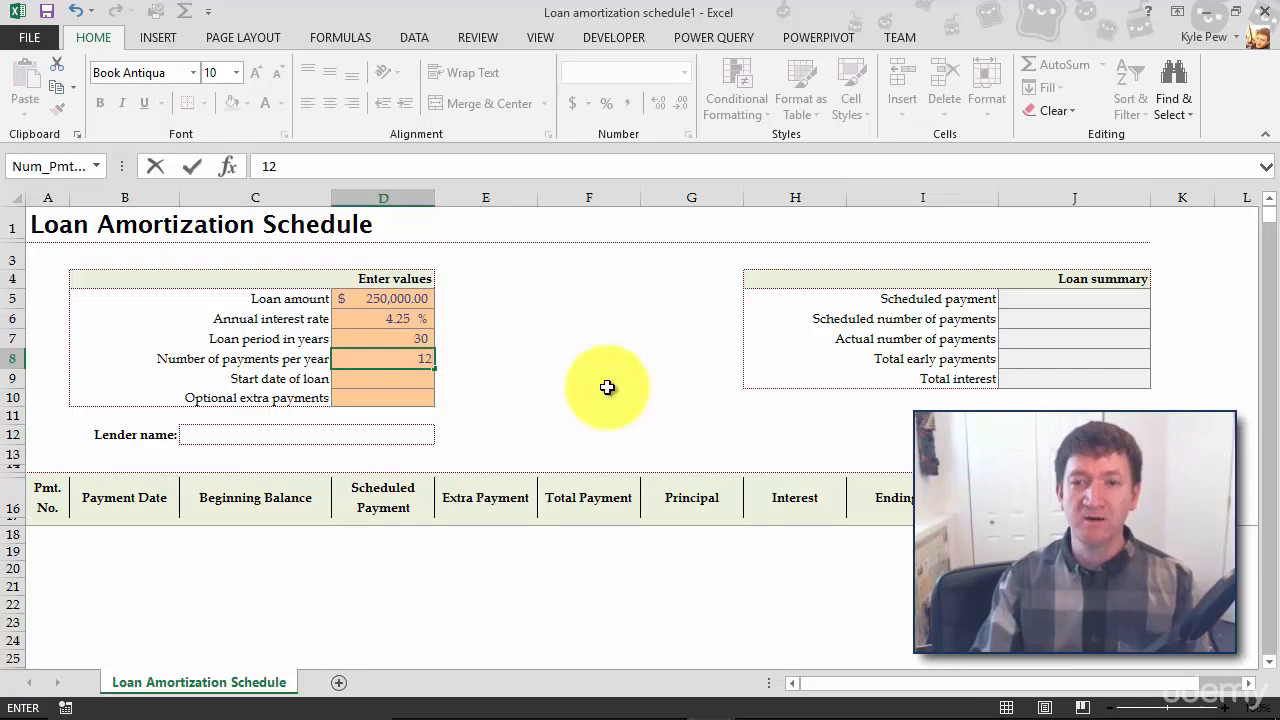
click(384, 378)
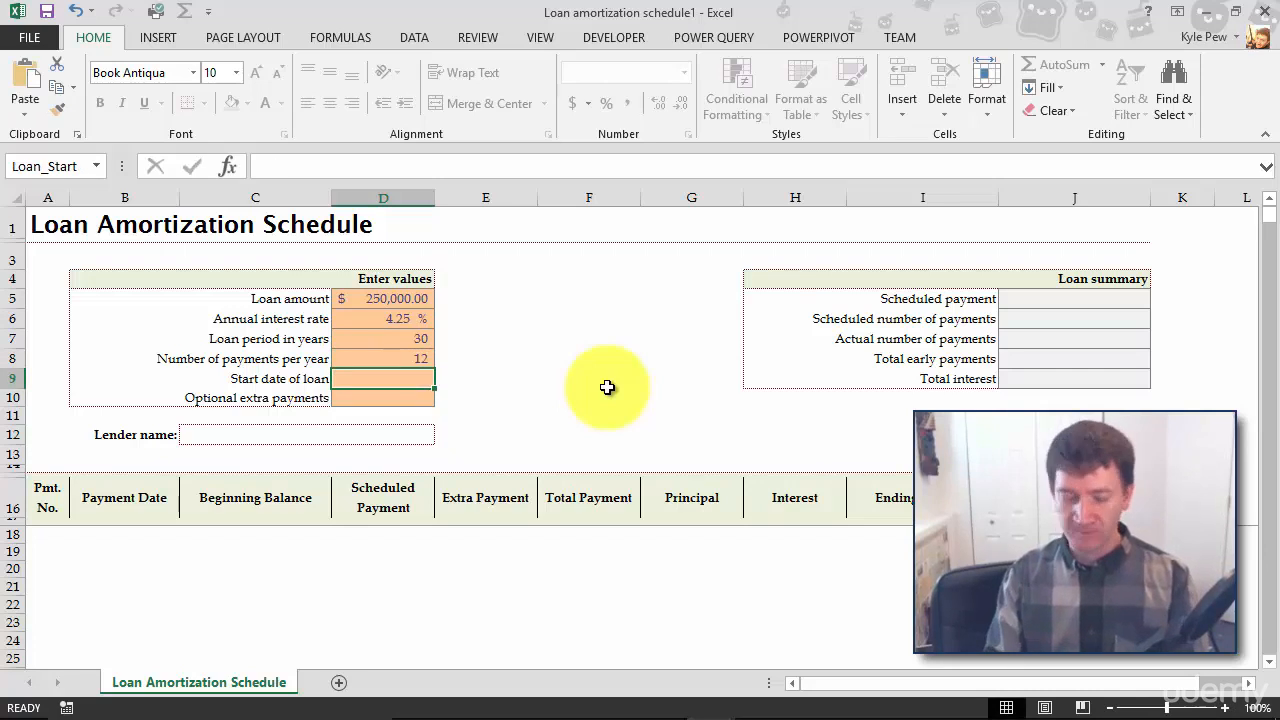
text(1/20/2016)
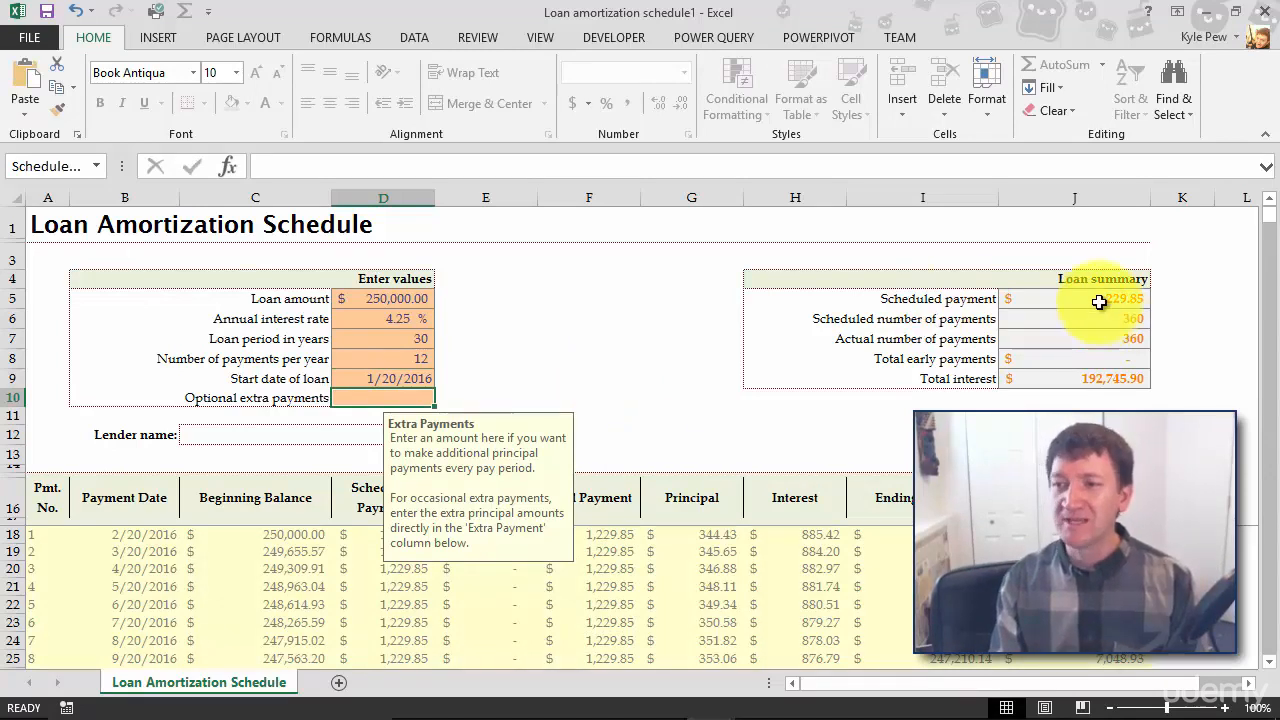
mouse_move(1120, 324)
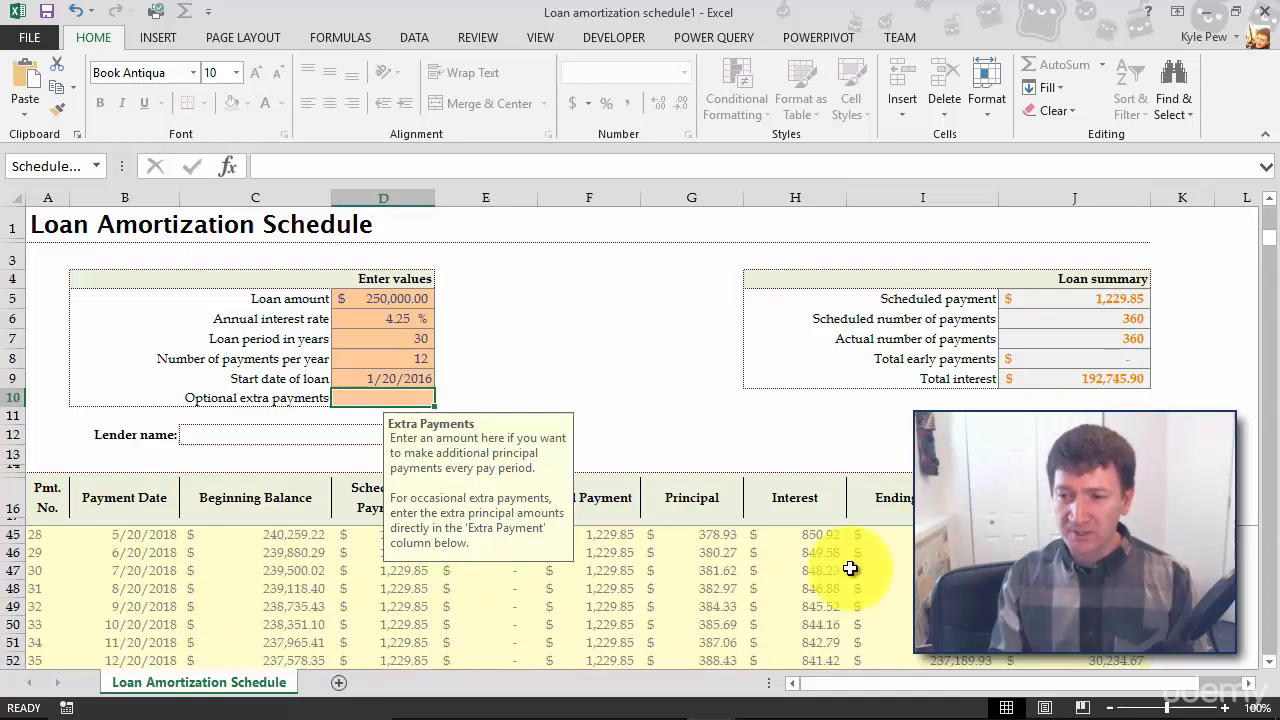
mouse_move(516, 604)
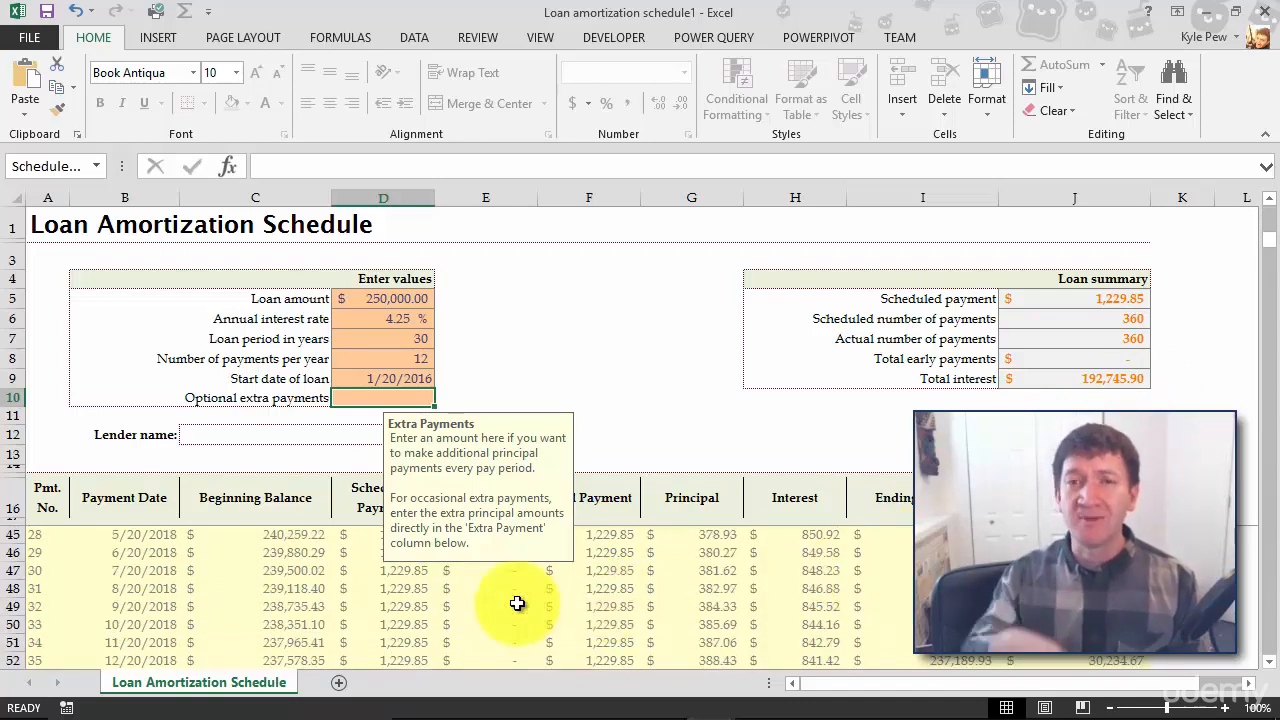